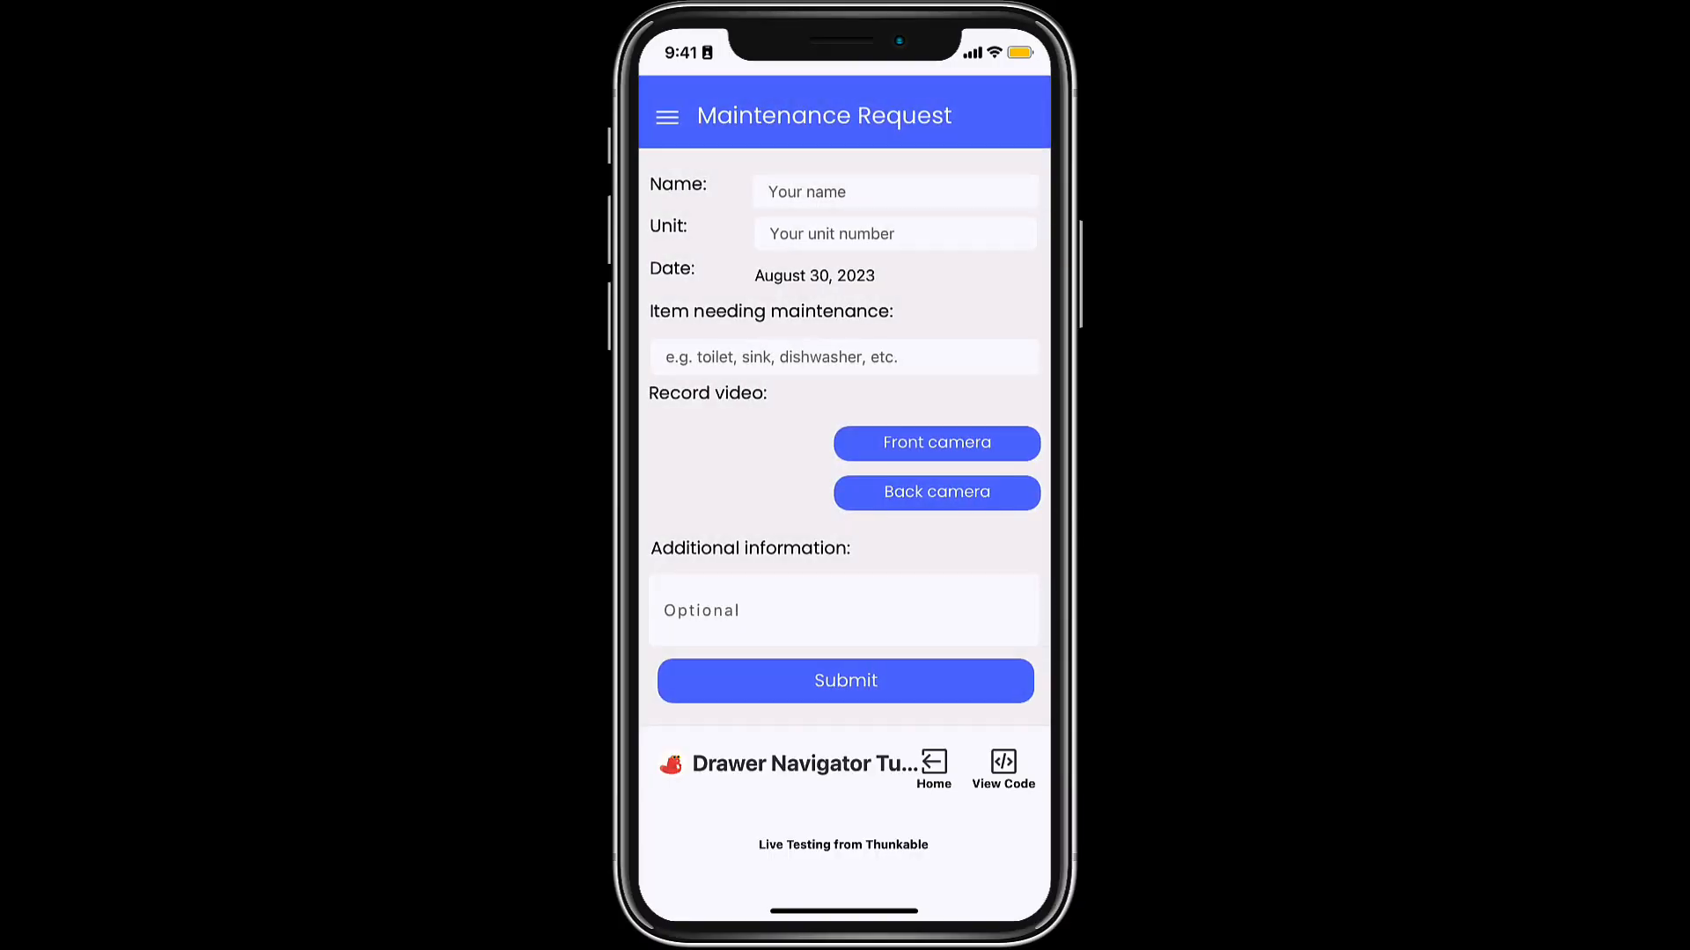
In the live demo, open the hamburger drawer and switch to the Pay Rent screen
left_click(667, 116)
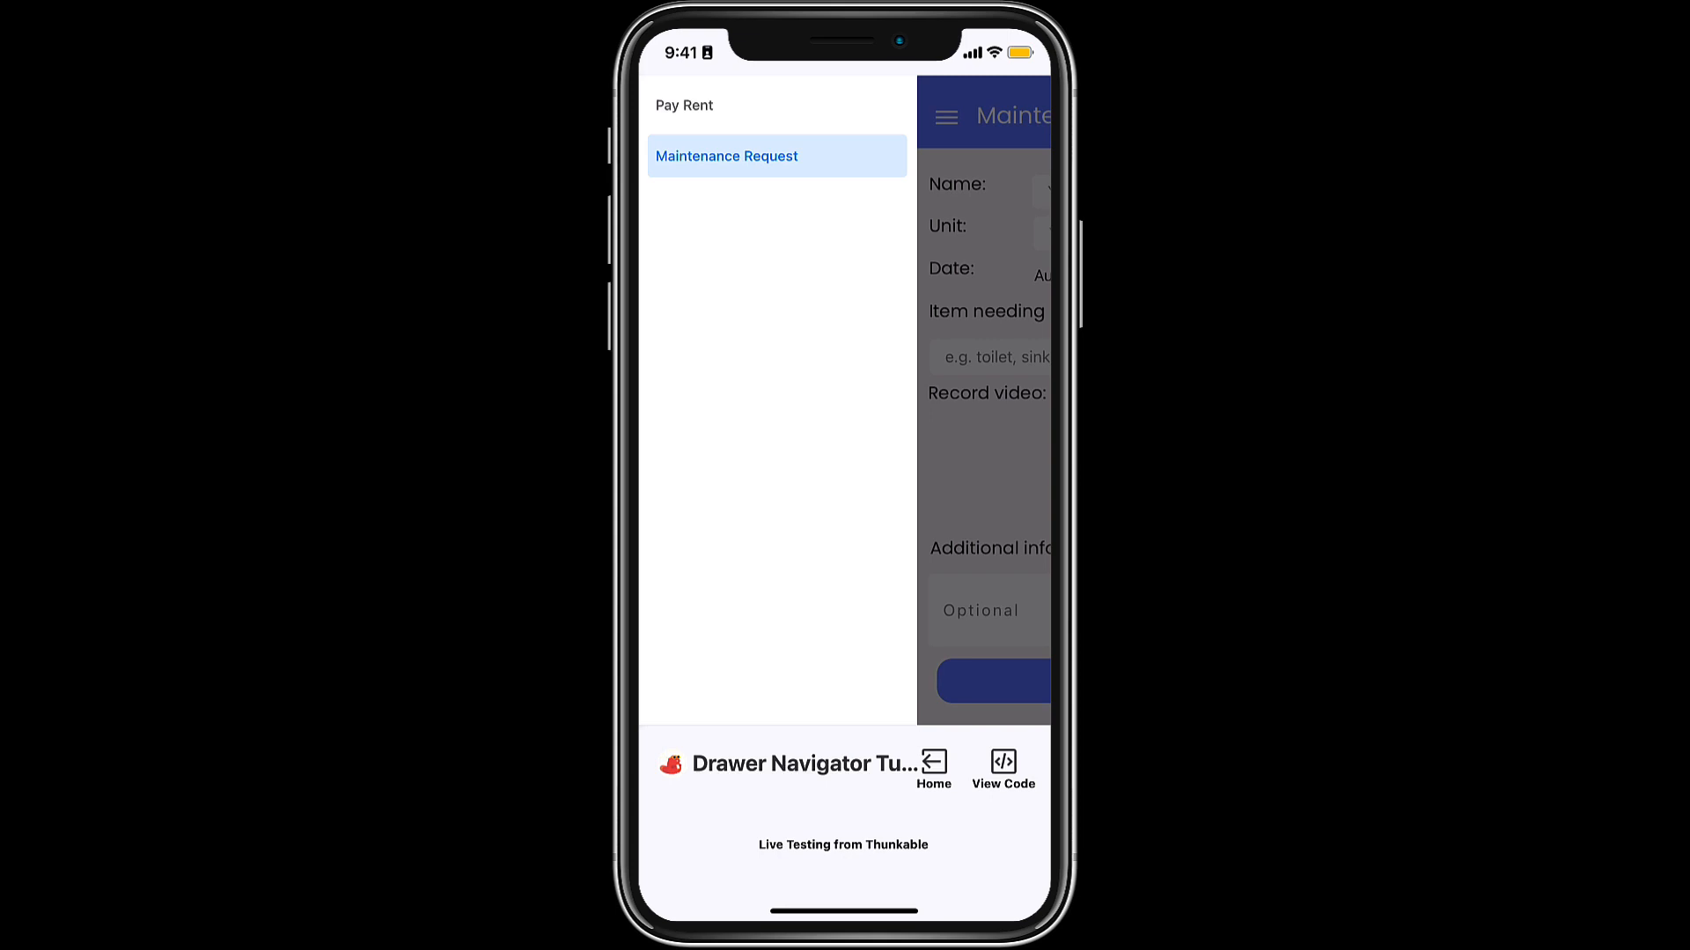
left_click(685, 105)
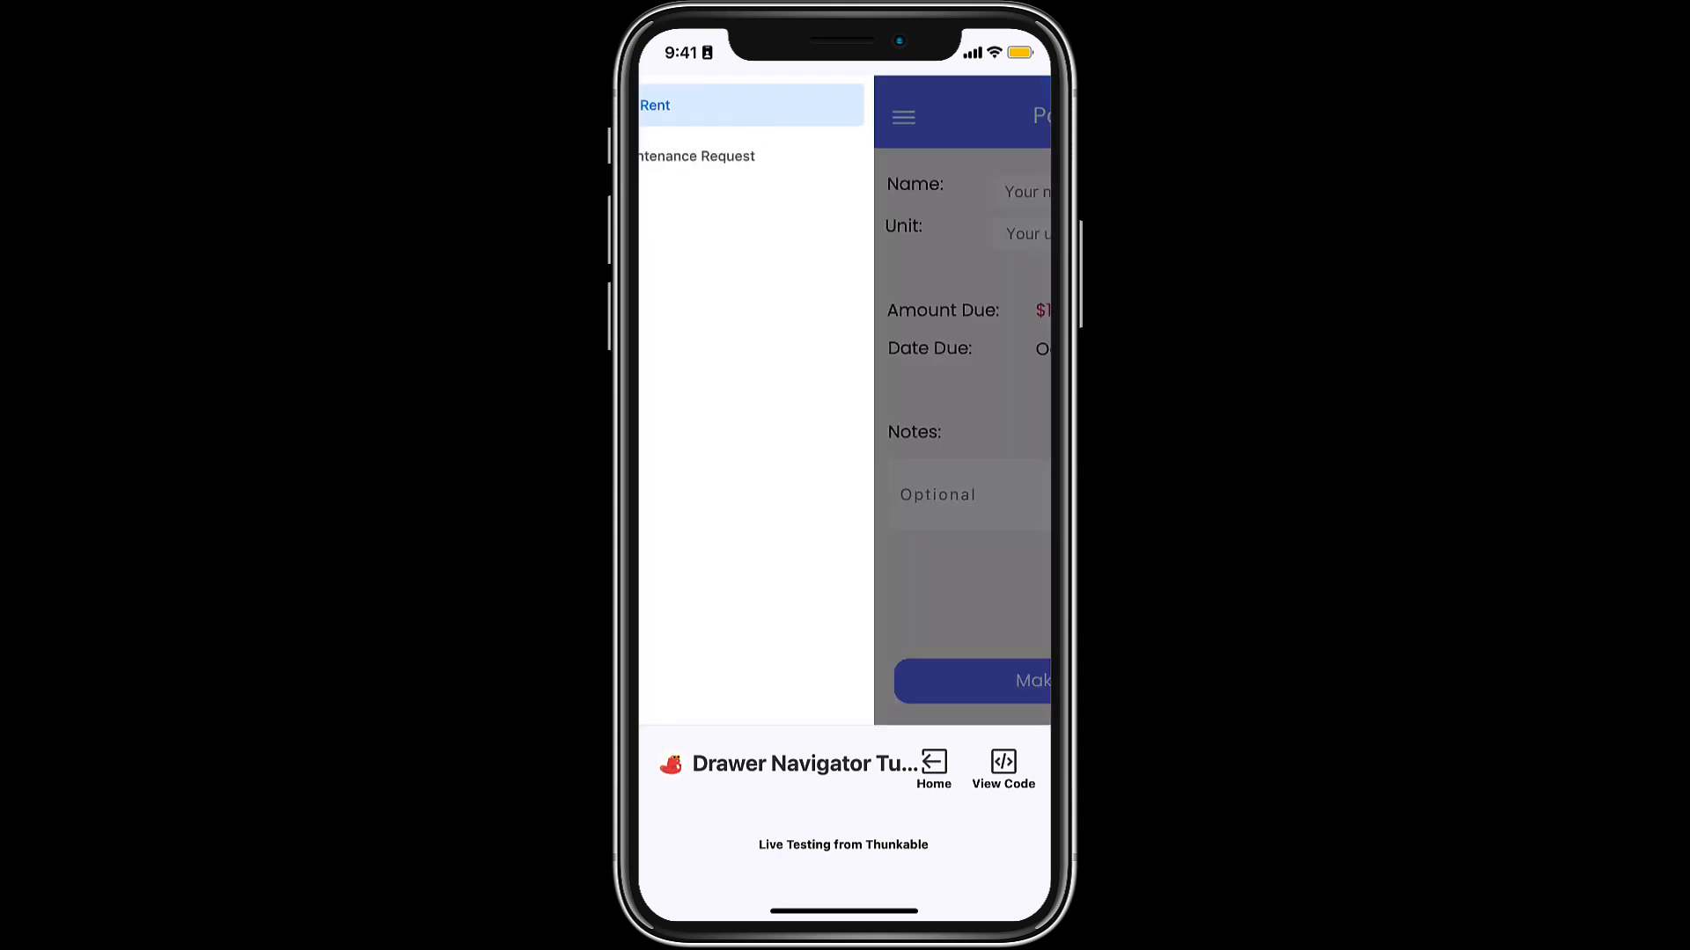
left_click(695, 155)
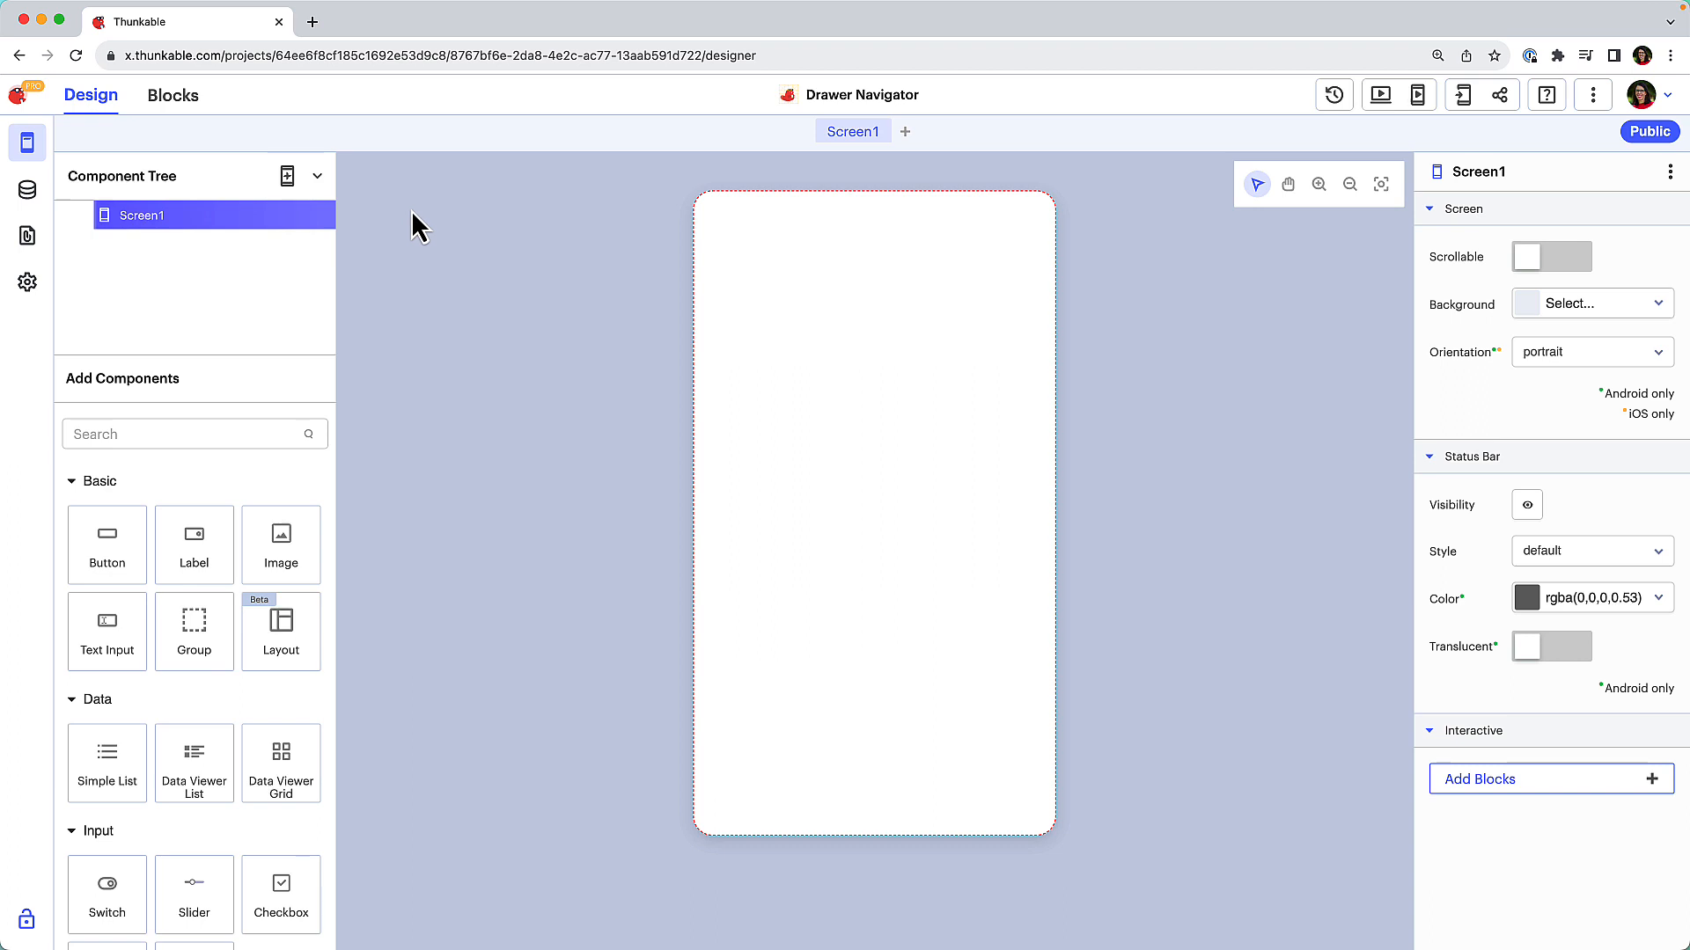
Add Drawer_Navigator1 and Screen2, then drag the screens under the drawer navigator
left_click(316, 176)
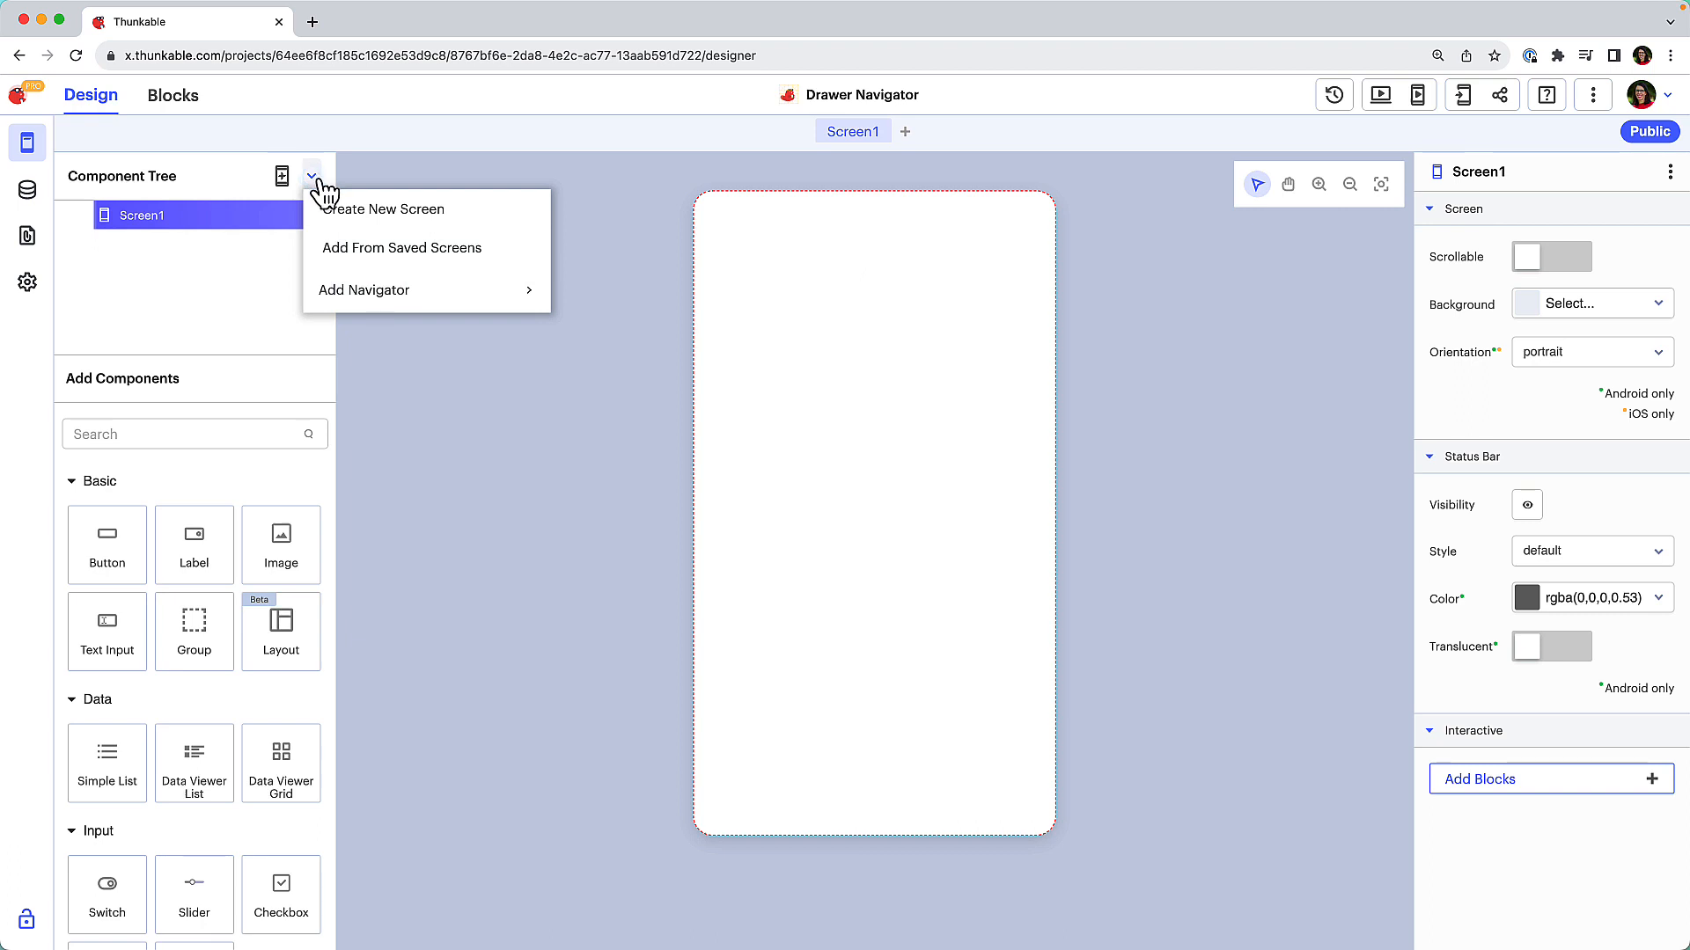
mouse_move(363, 289)
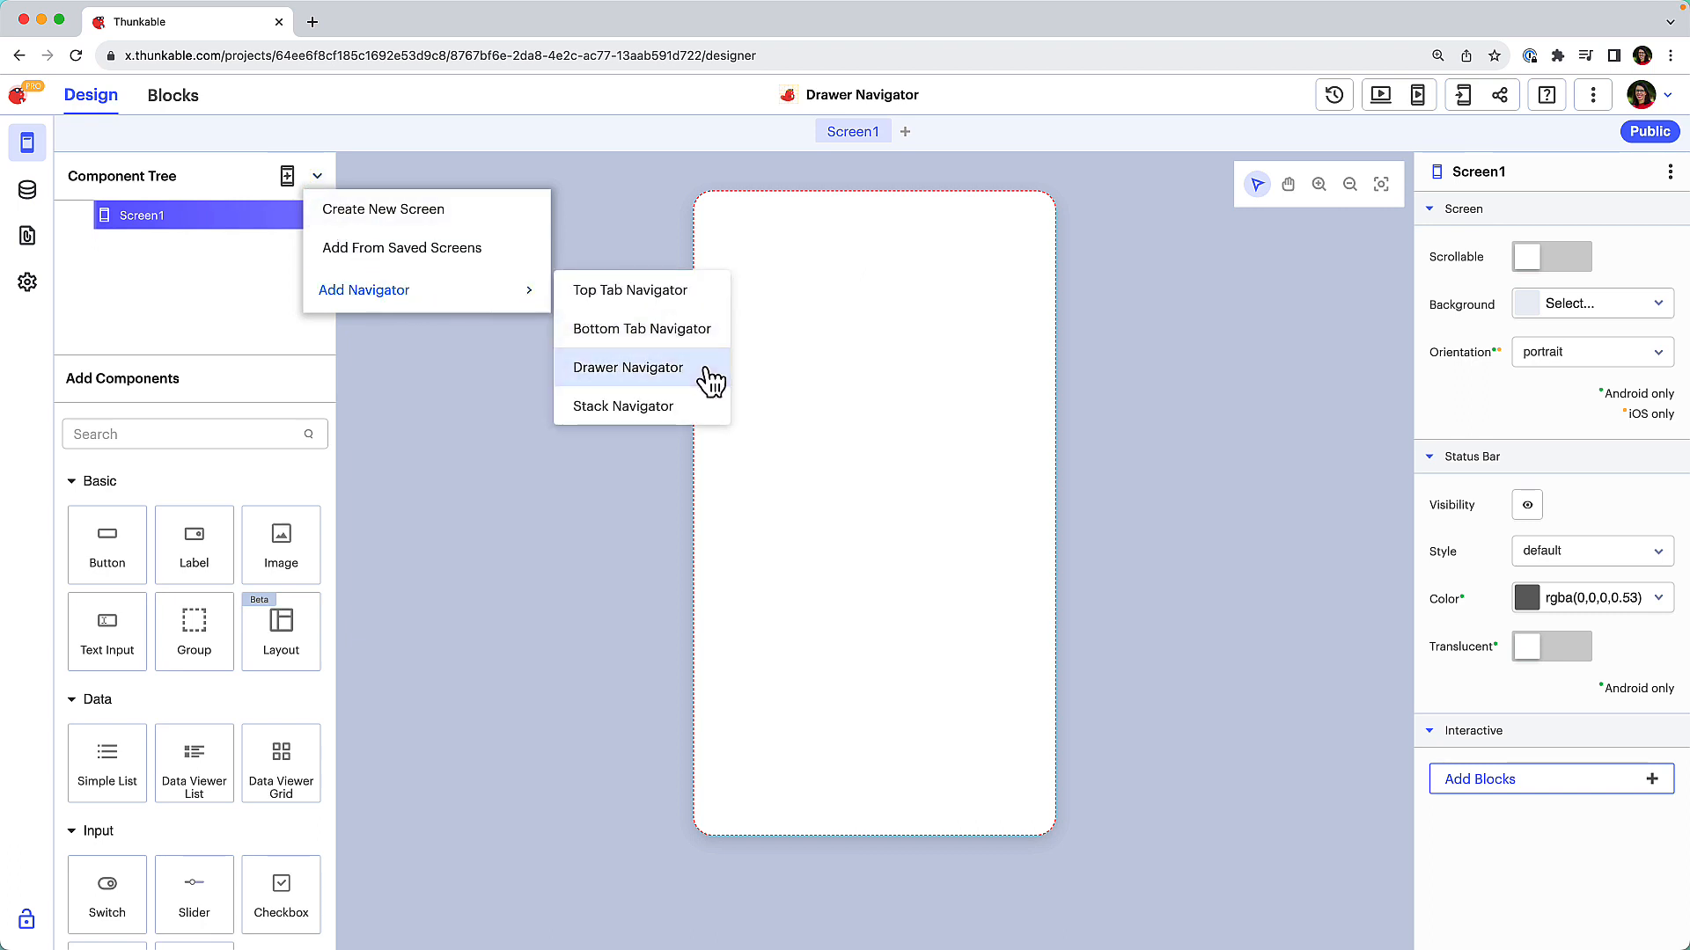
left_click(628, 368)
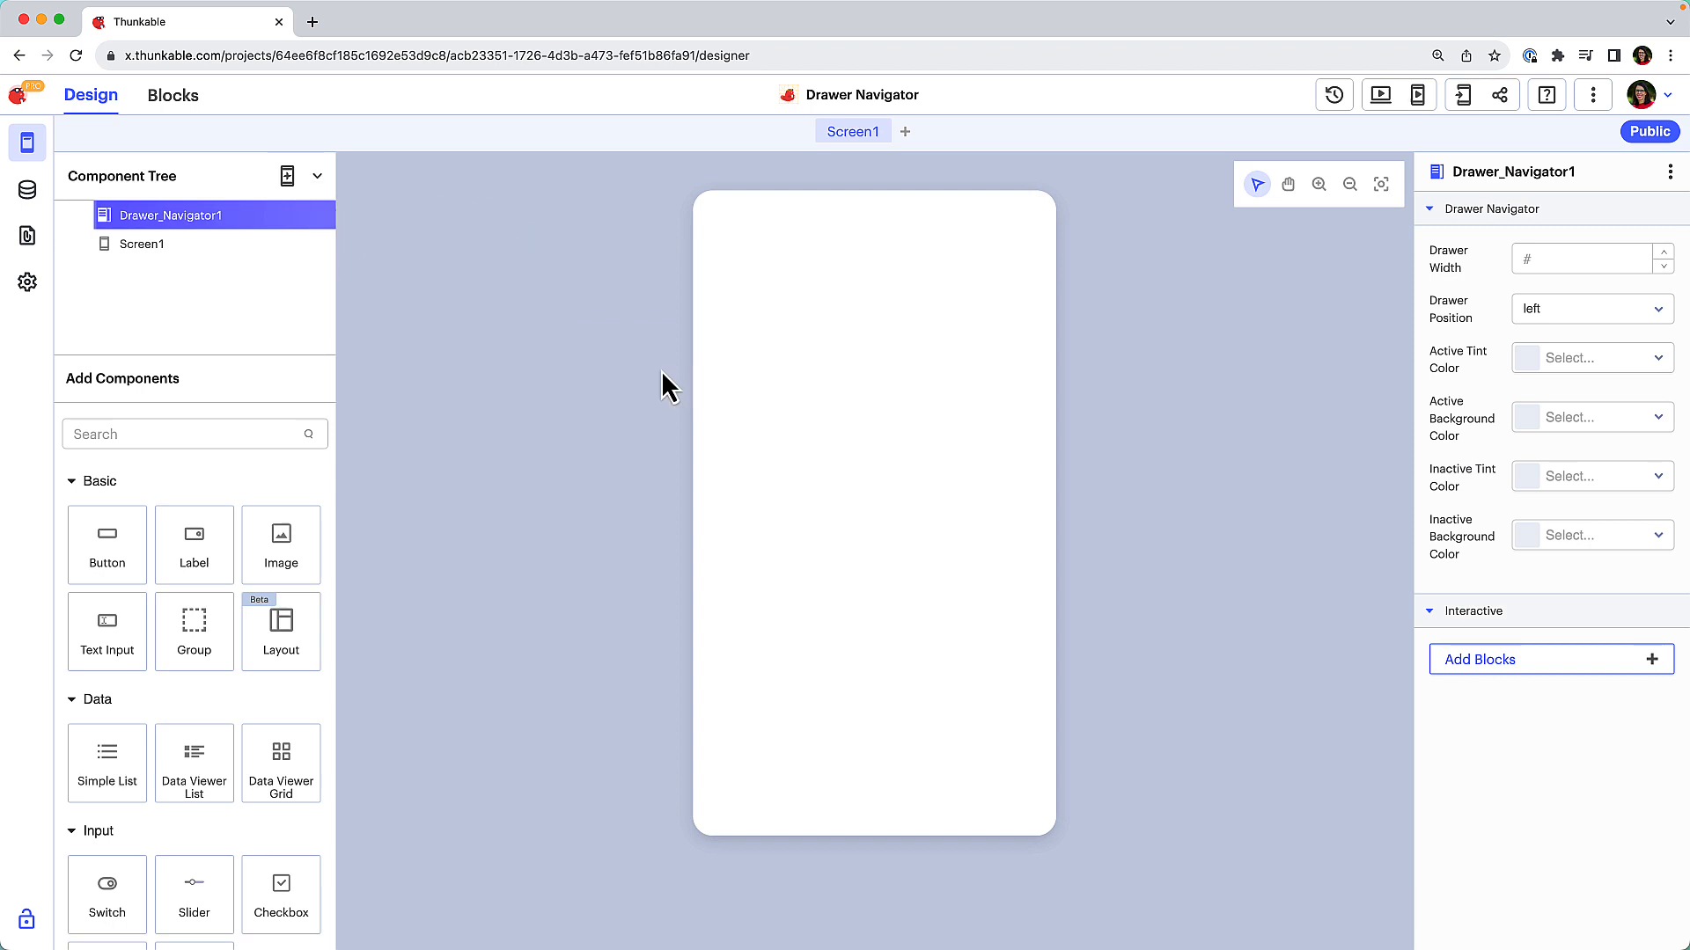
left_click(905, 131)
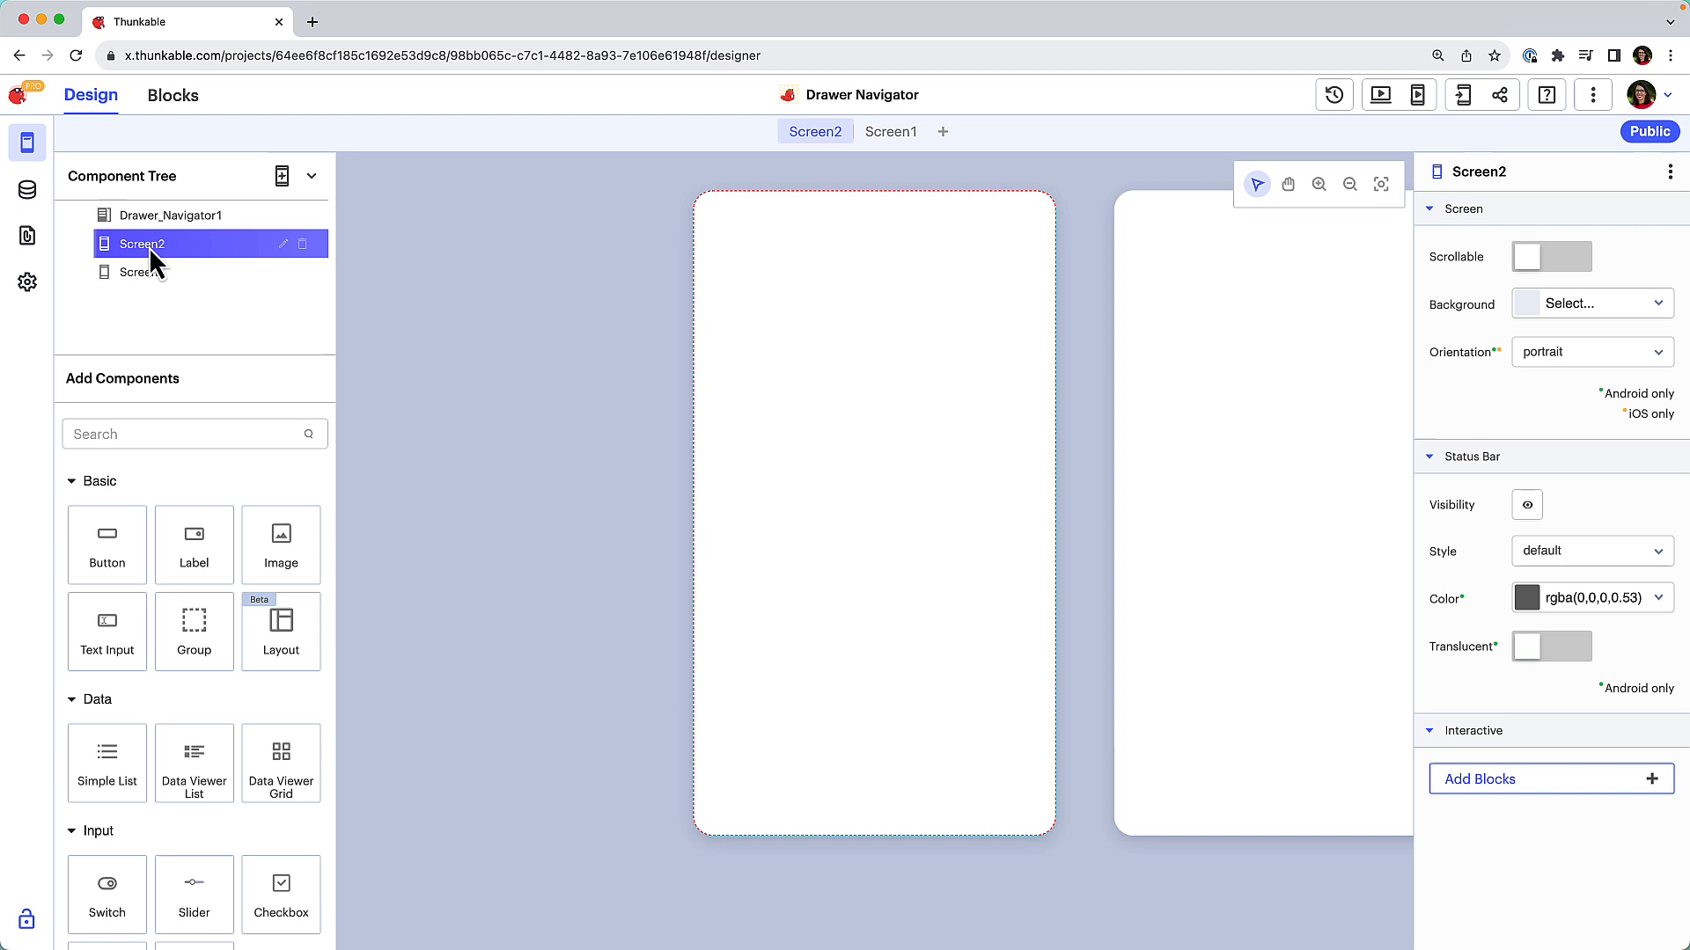
left_click_drag(141, 244, 227, 254)
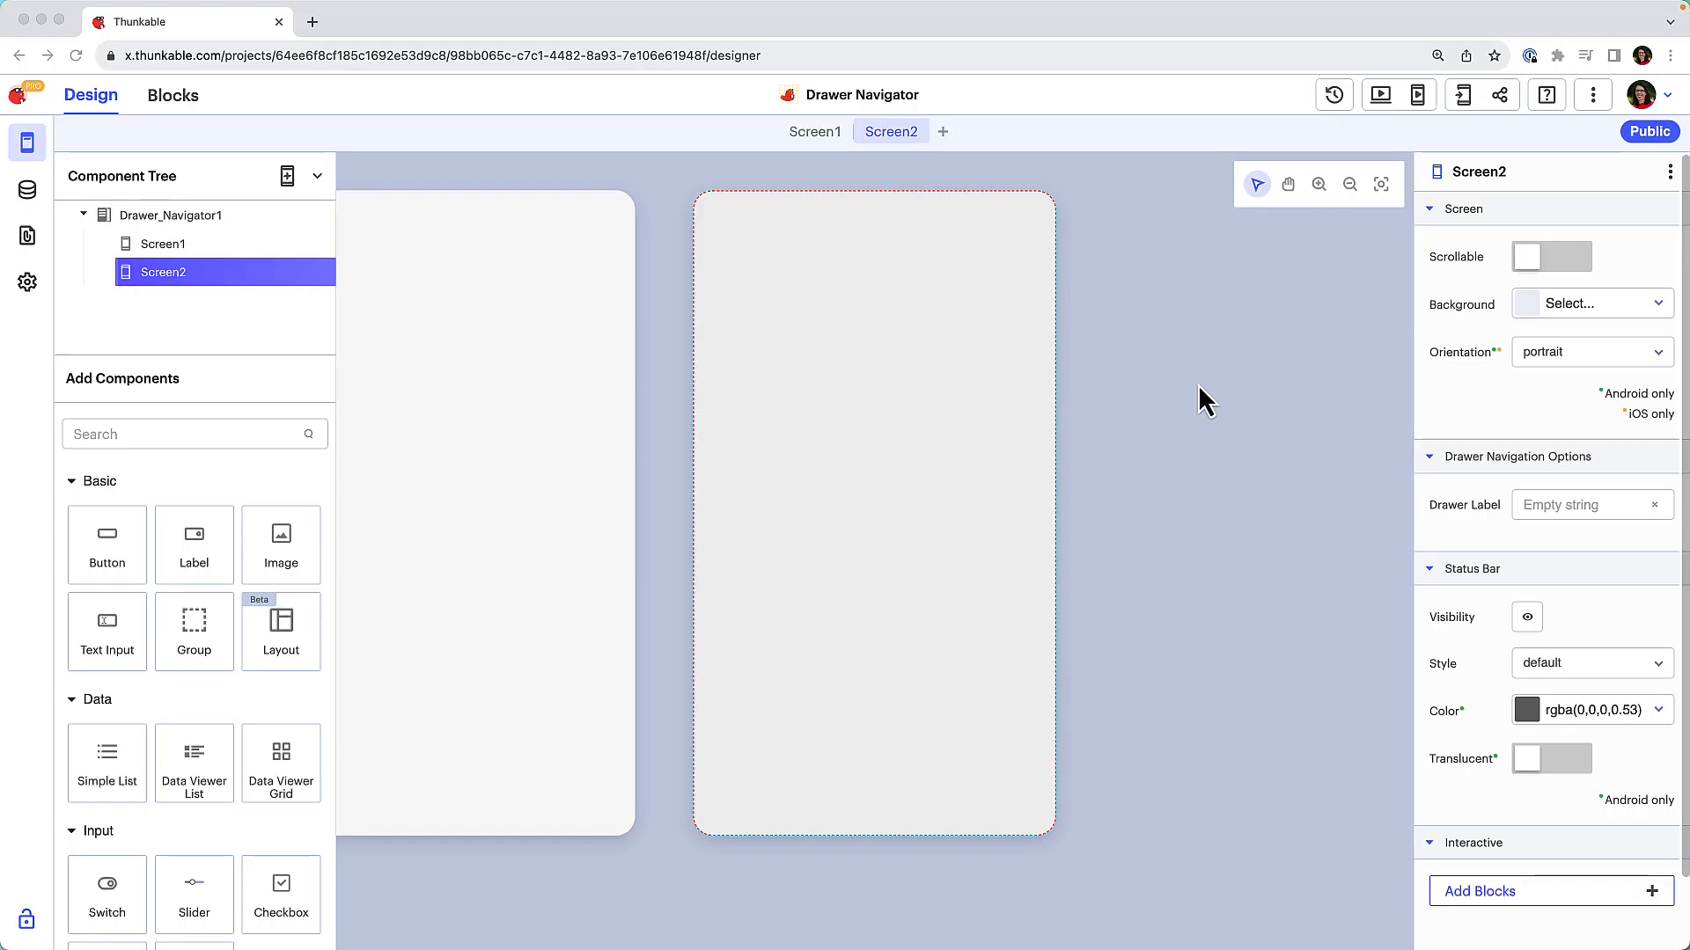
mouse_move(371, 259)
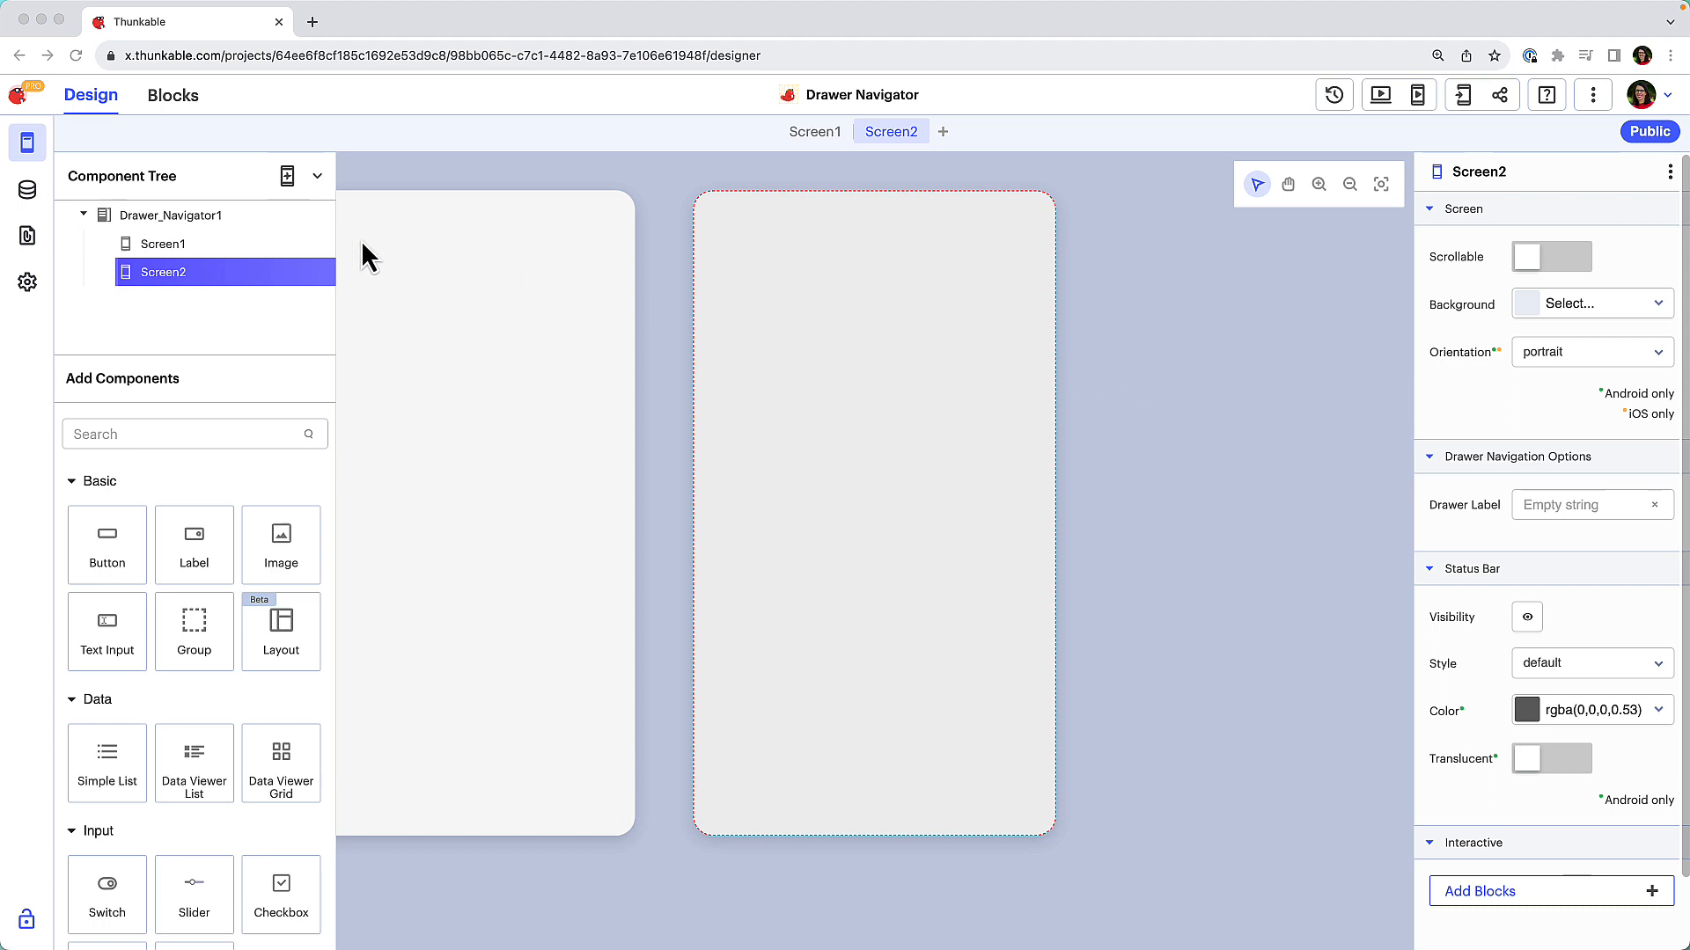
Select Drawer_Navigator1 in the Component Tree to show its properties
left_click(169, 215)
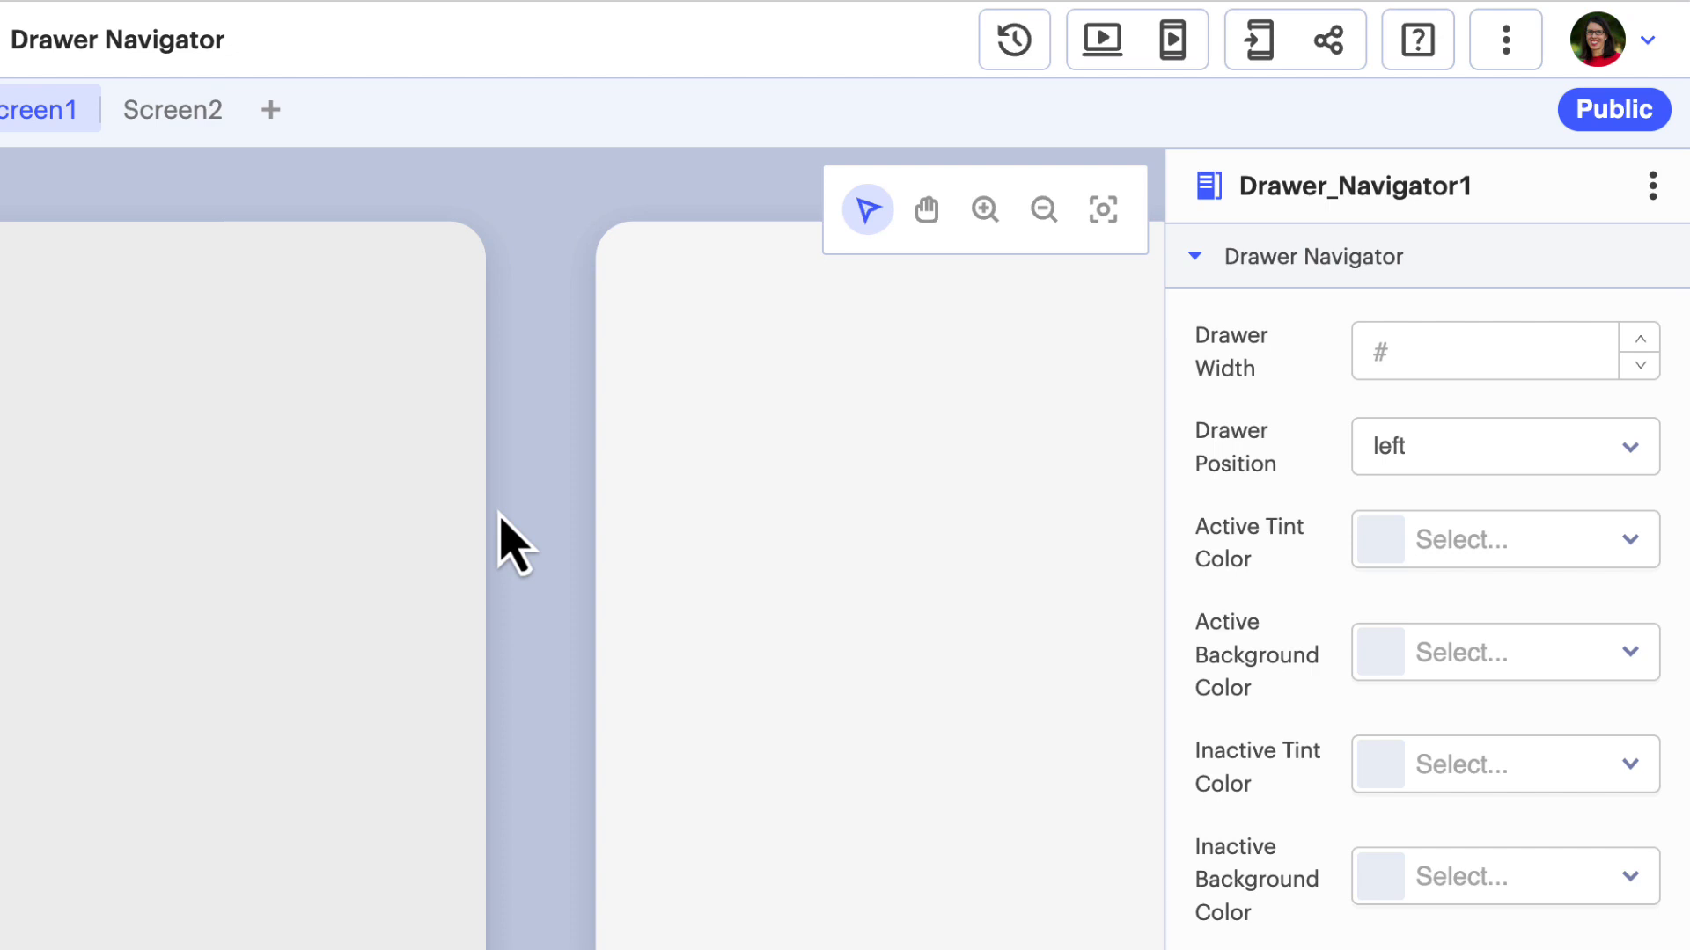
Set drawer width 215, position left, blue active tint, and choose an active background colour
left_click(1487, 351)
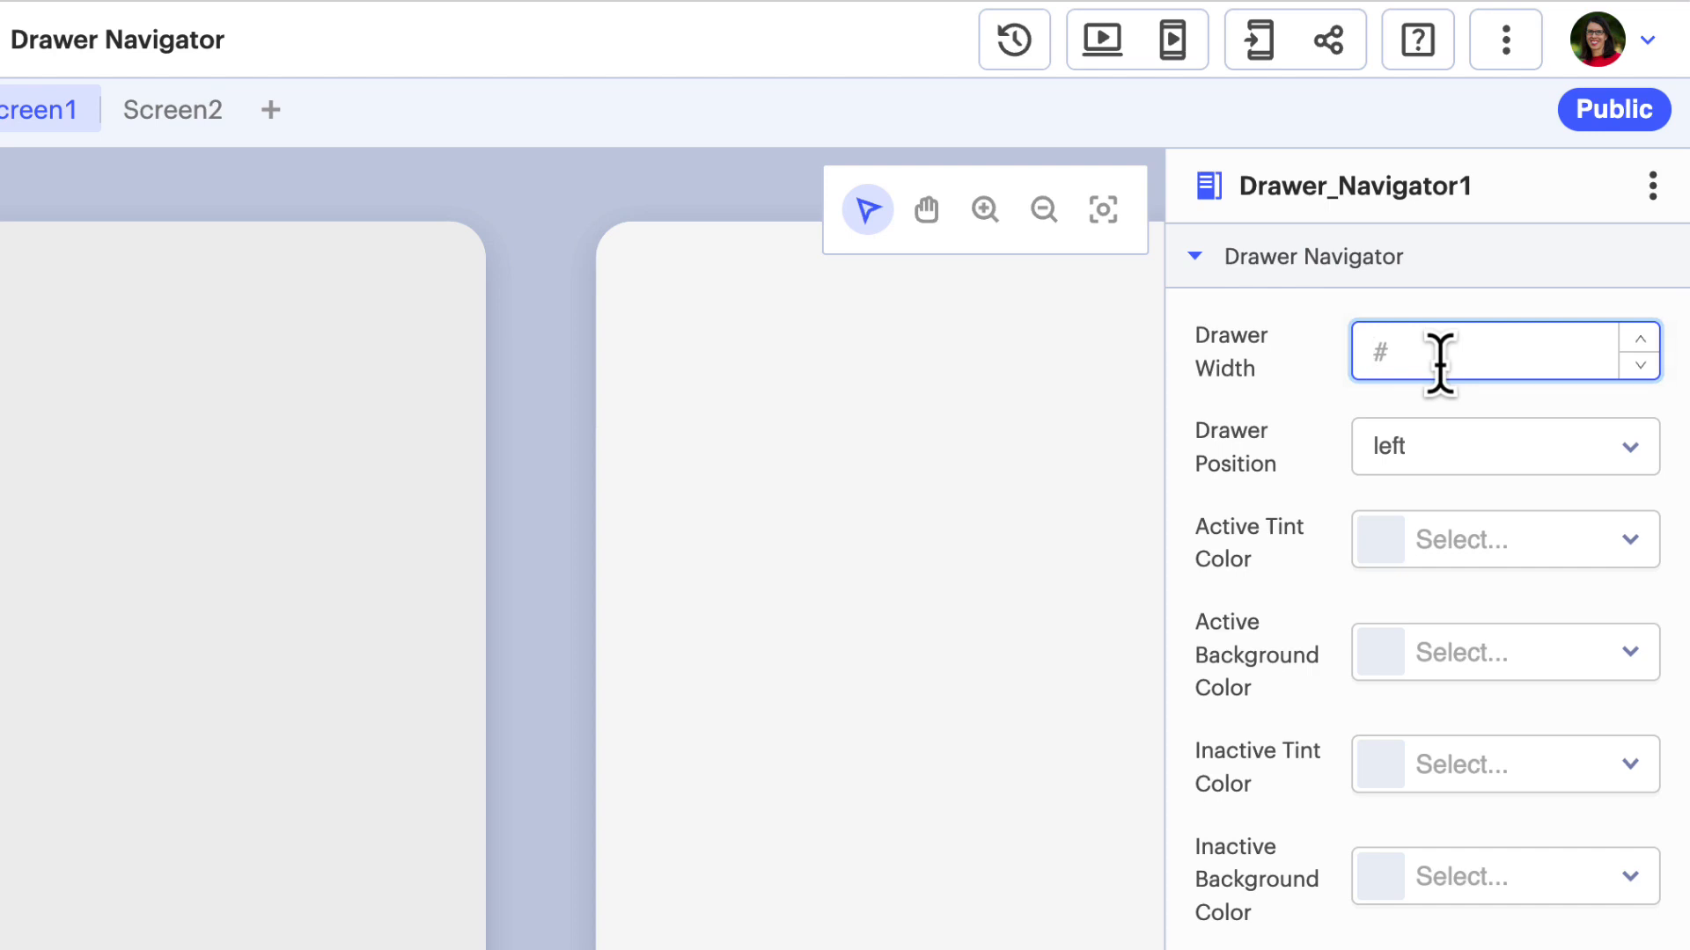
type("215")
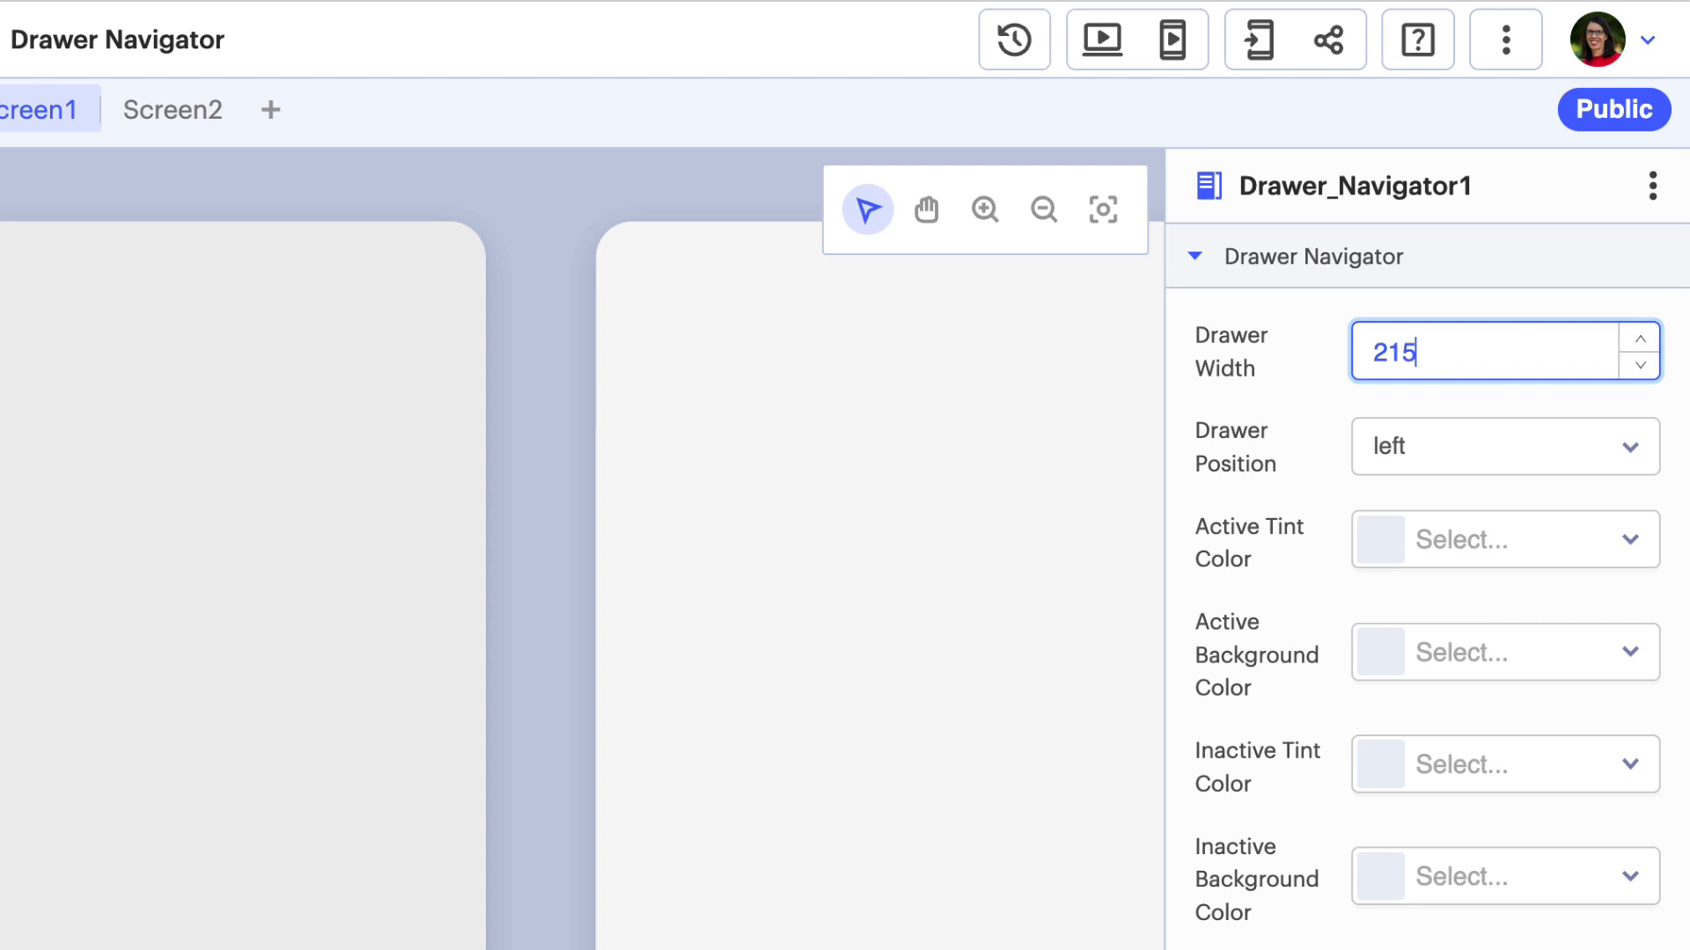
left_click(1498, 446)
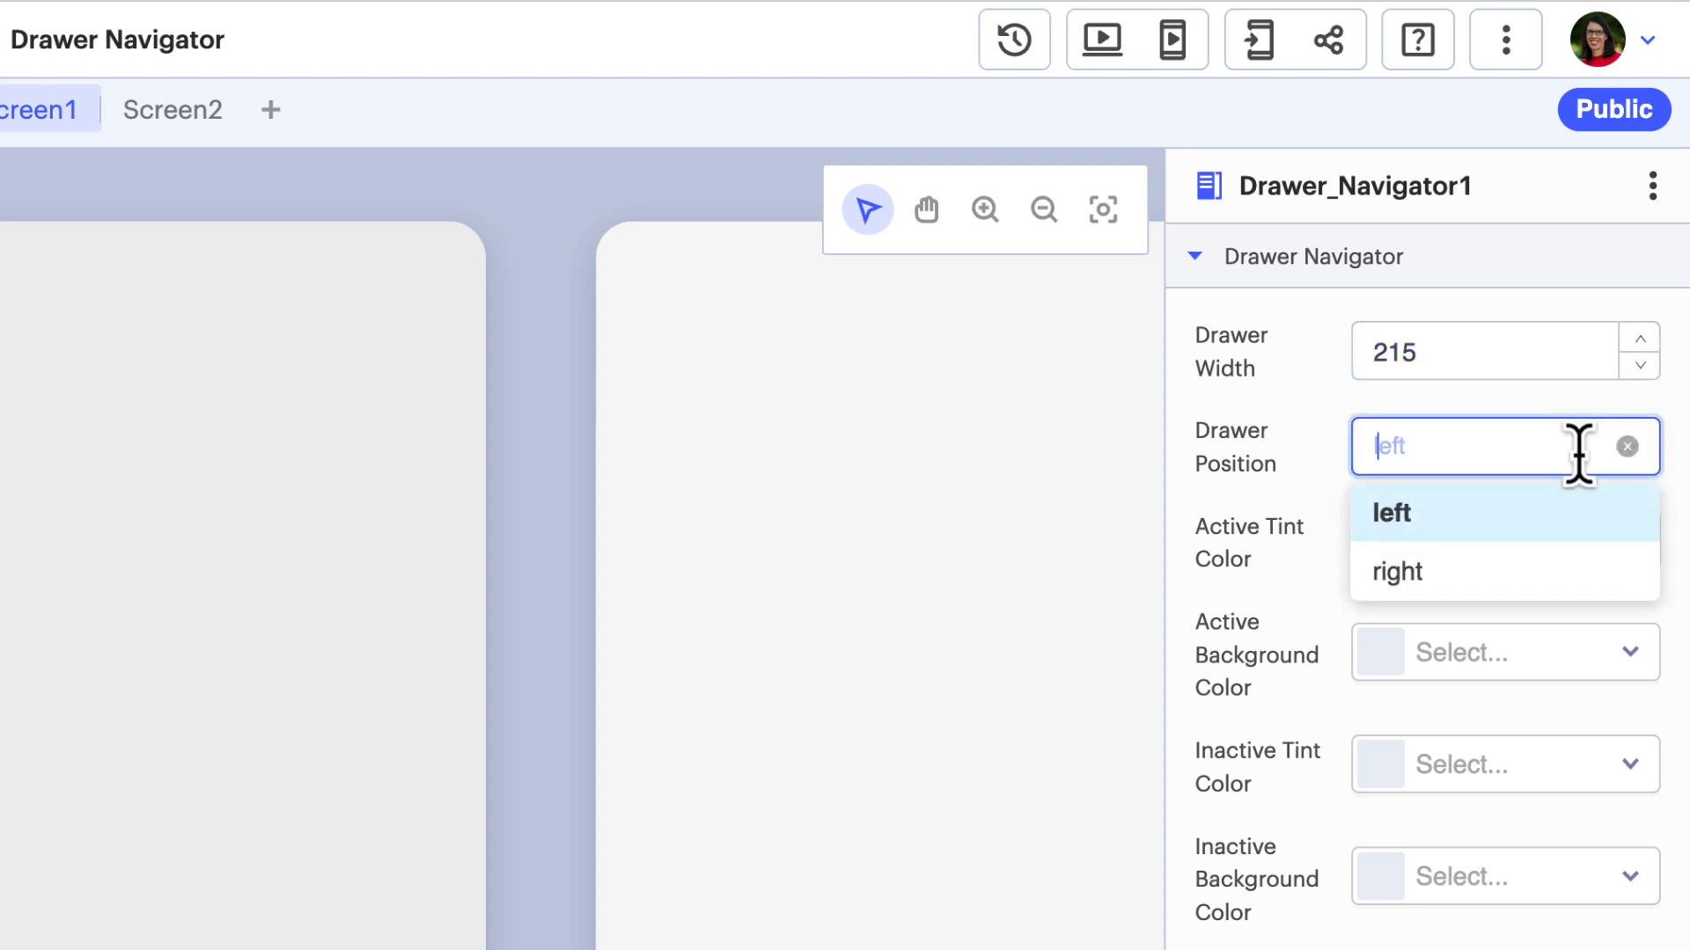
left_click(1392, 513)
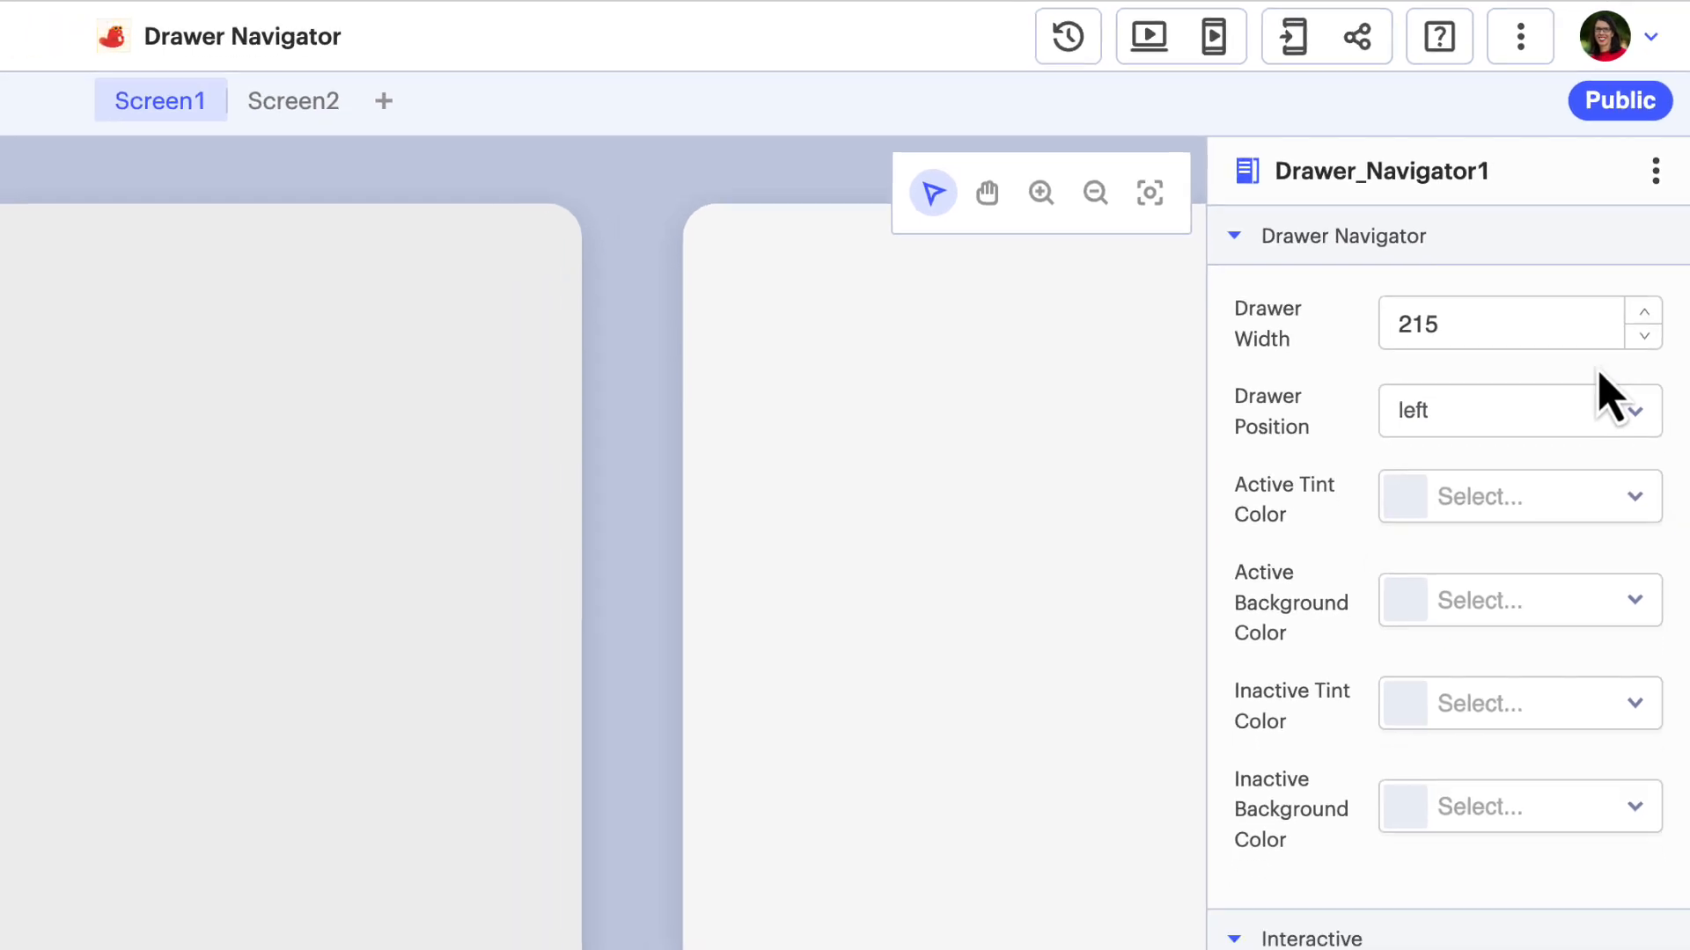
left_click(1517, 495)
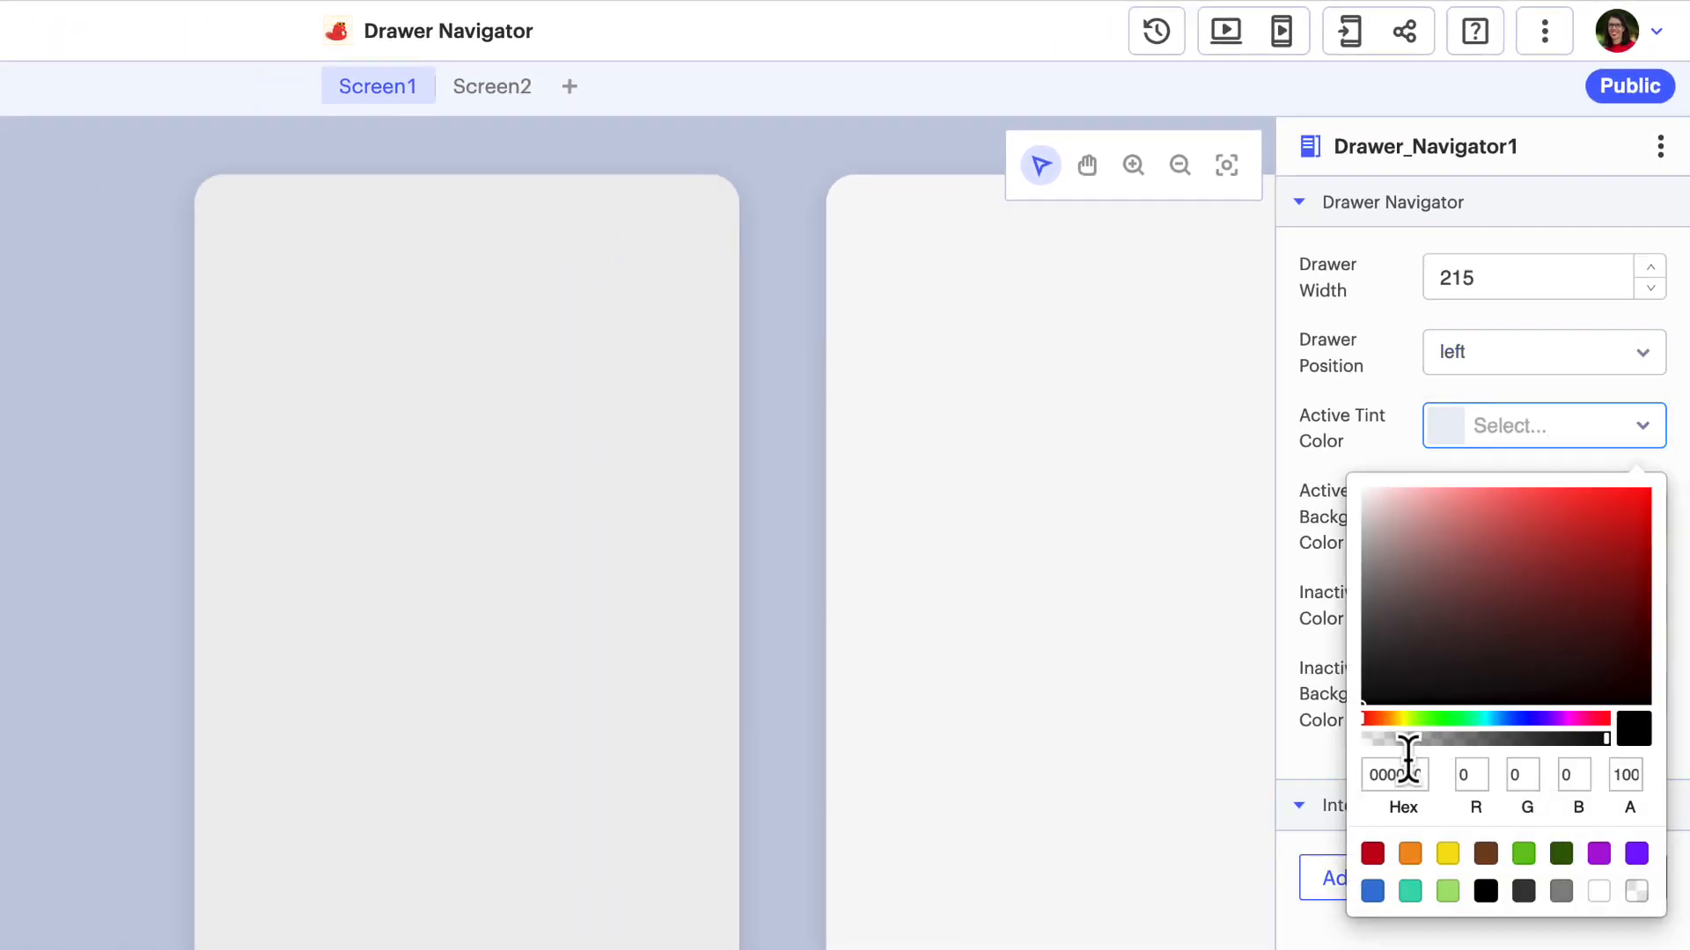
left_click(1372, 889)
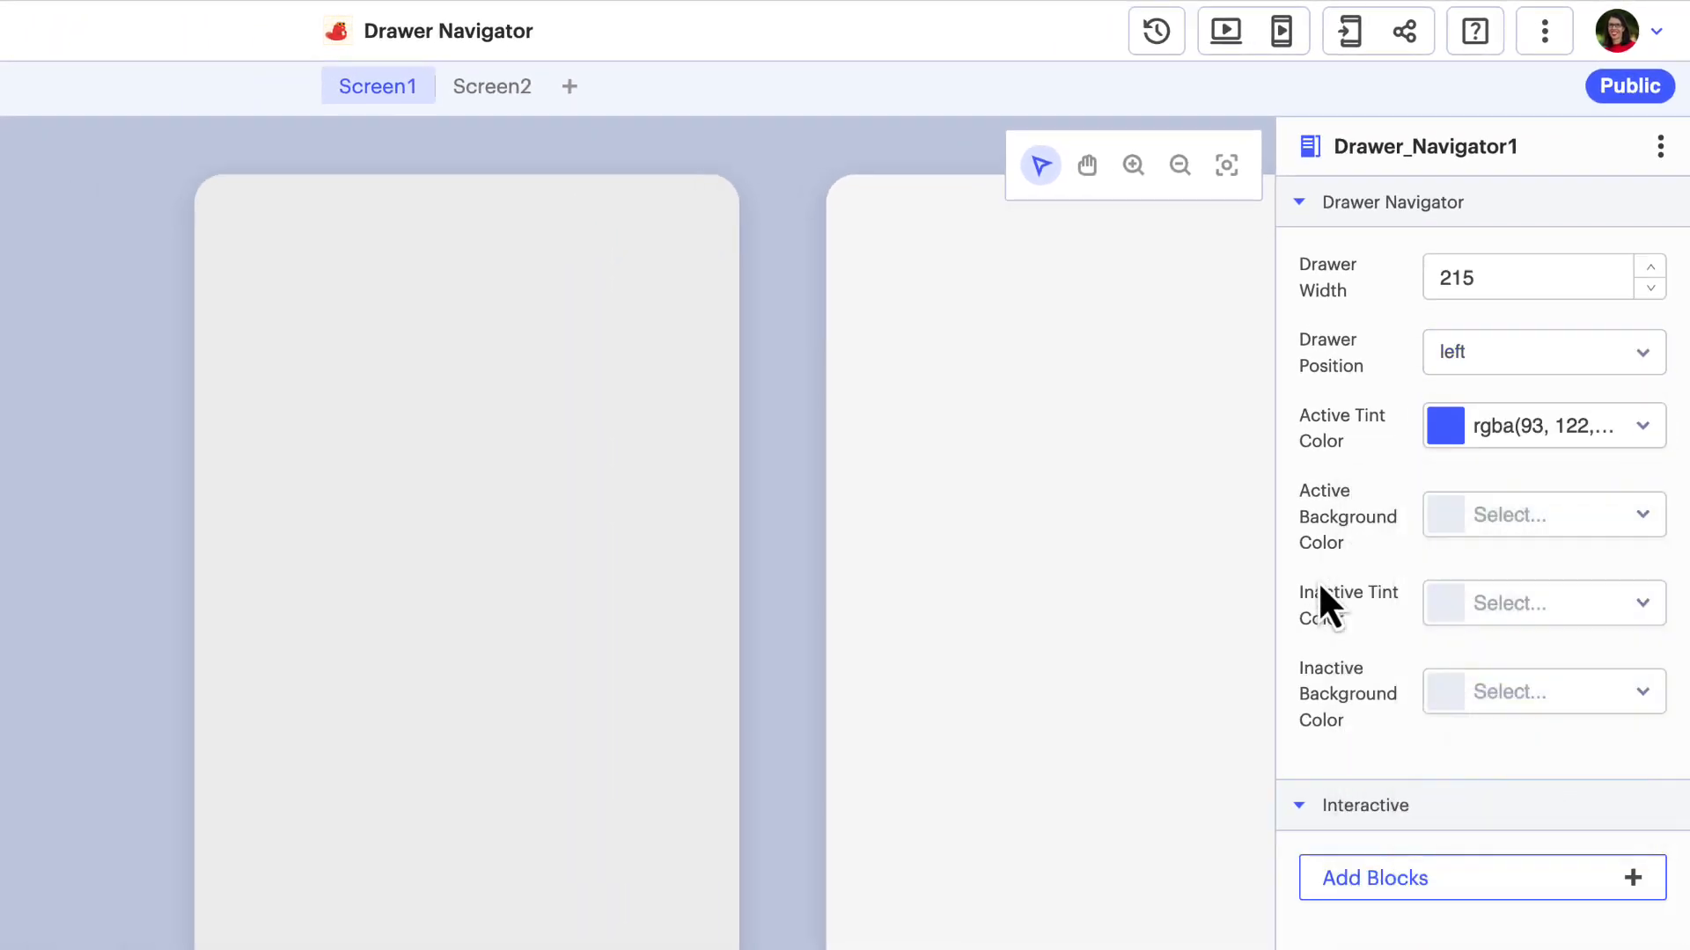
left_click(1541, 514)
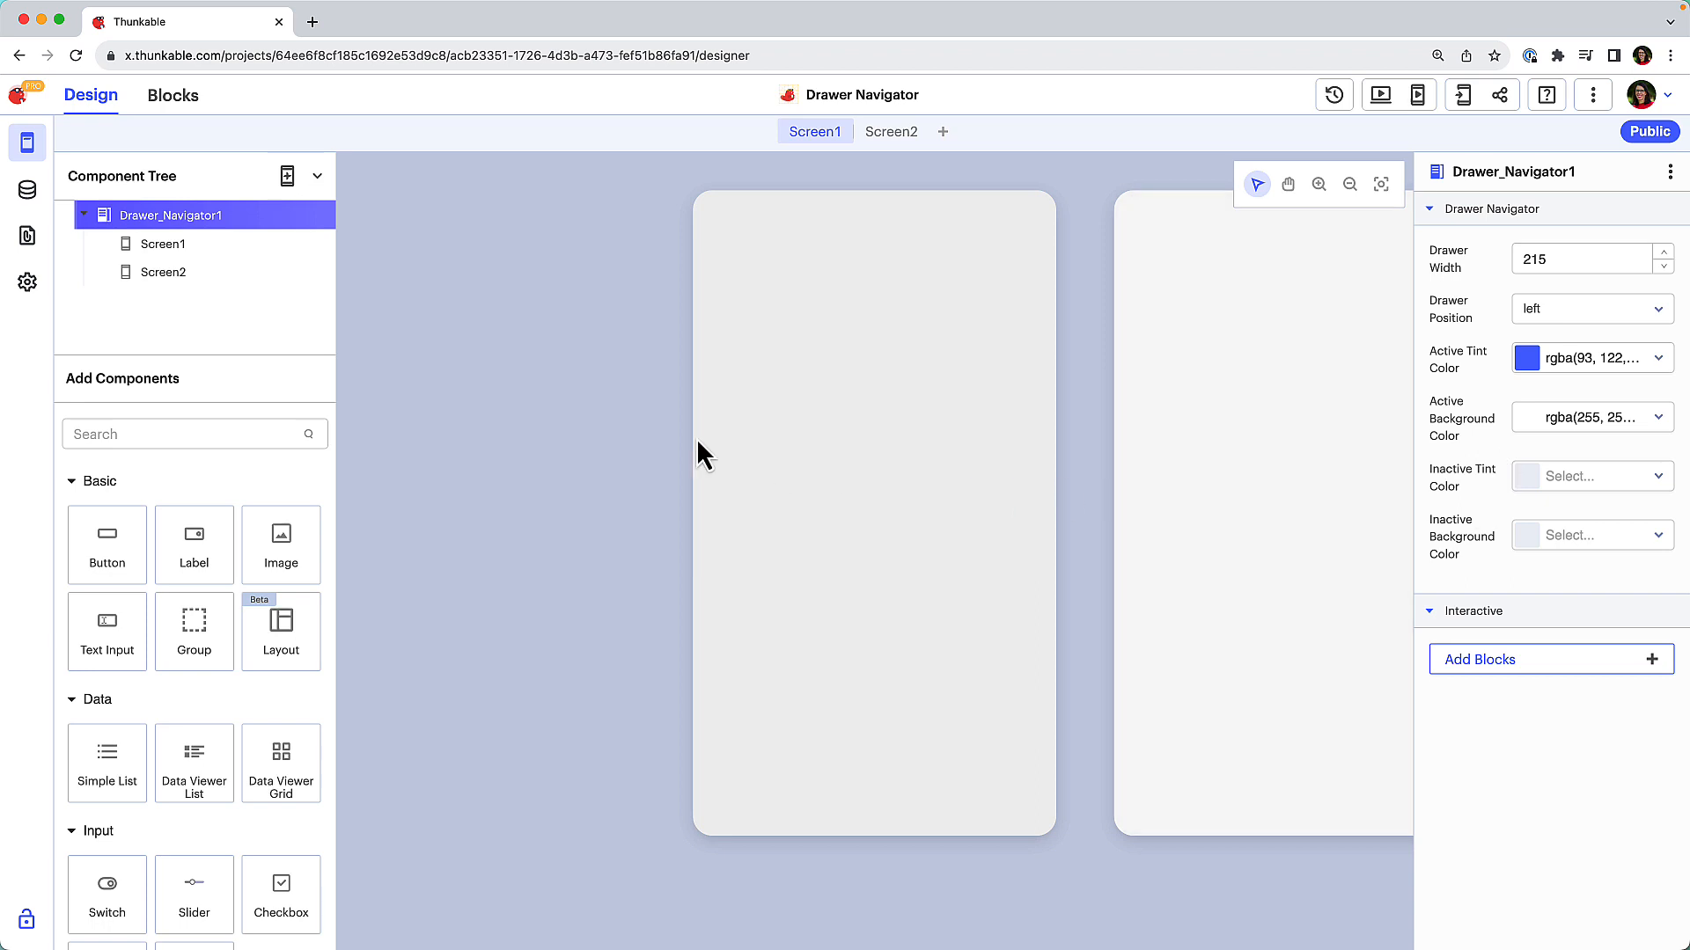
Select Screen1 and give it the drawer label 'Maintenance Request'
left_click(163, 243)
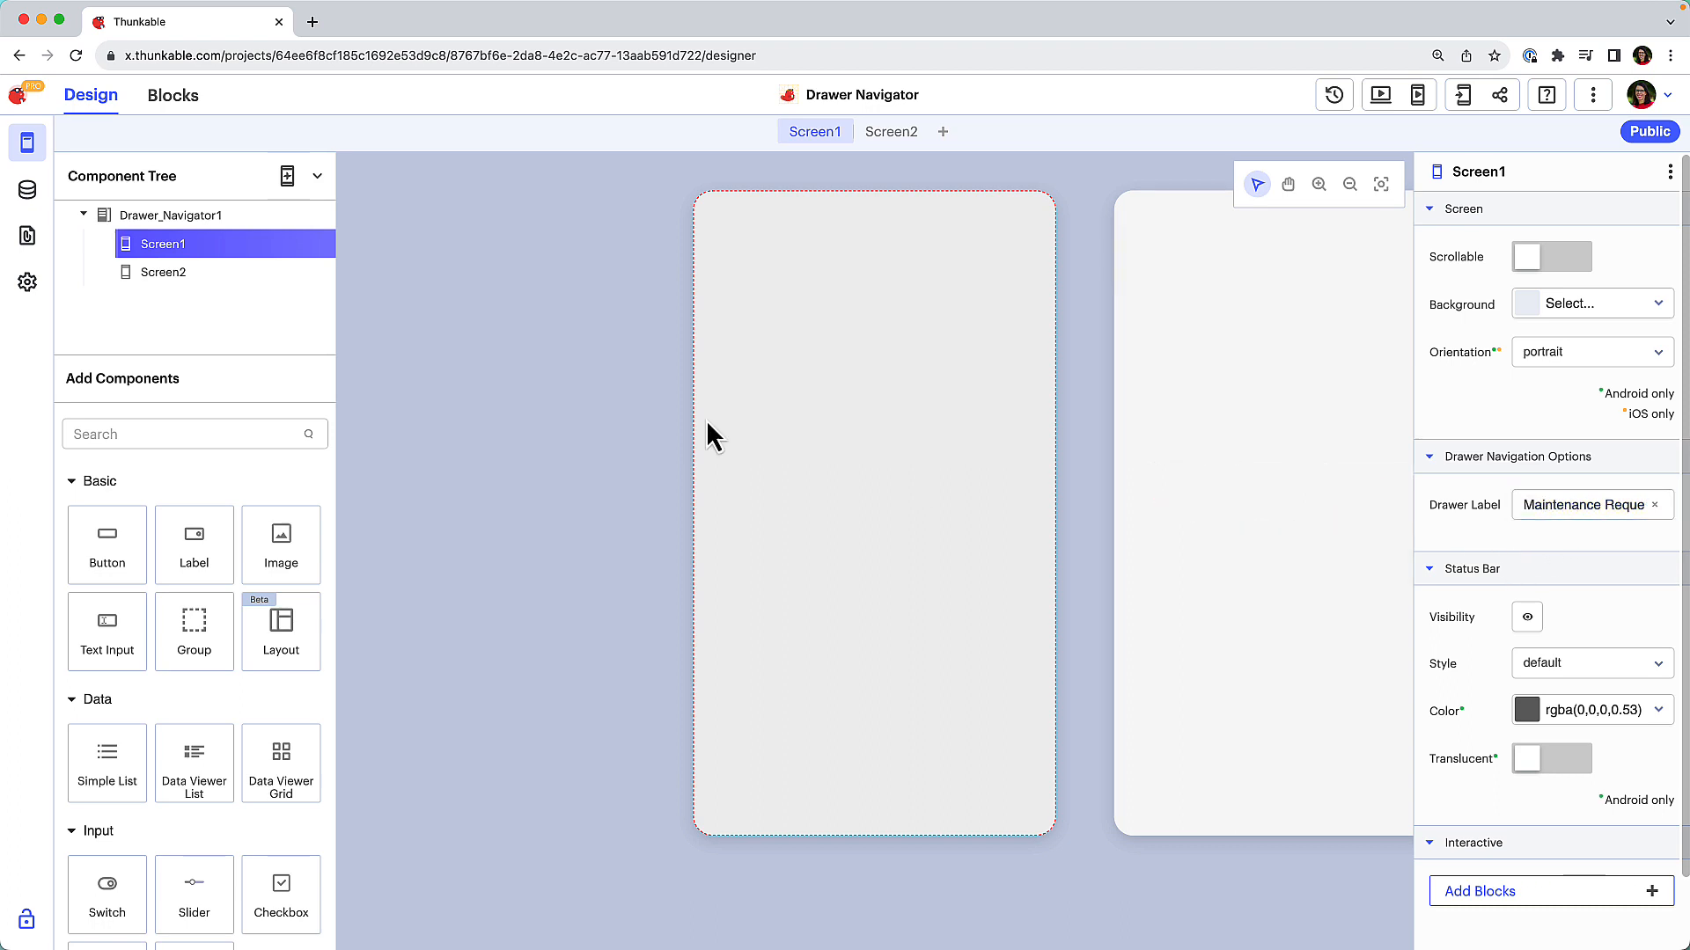
left_click(890, 130)
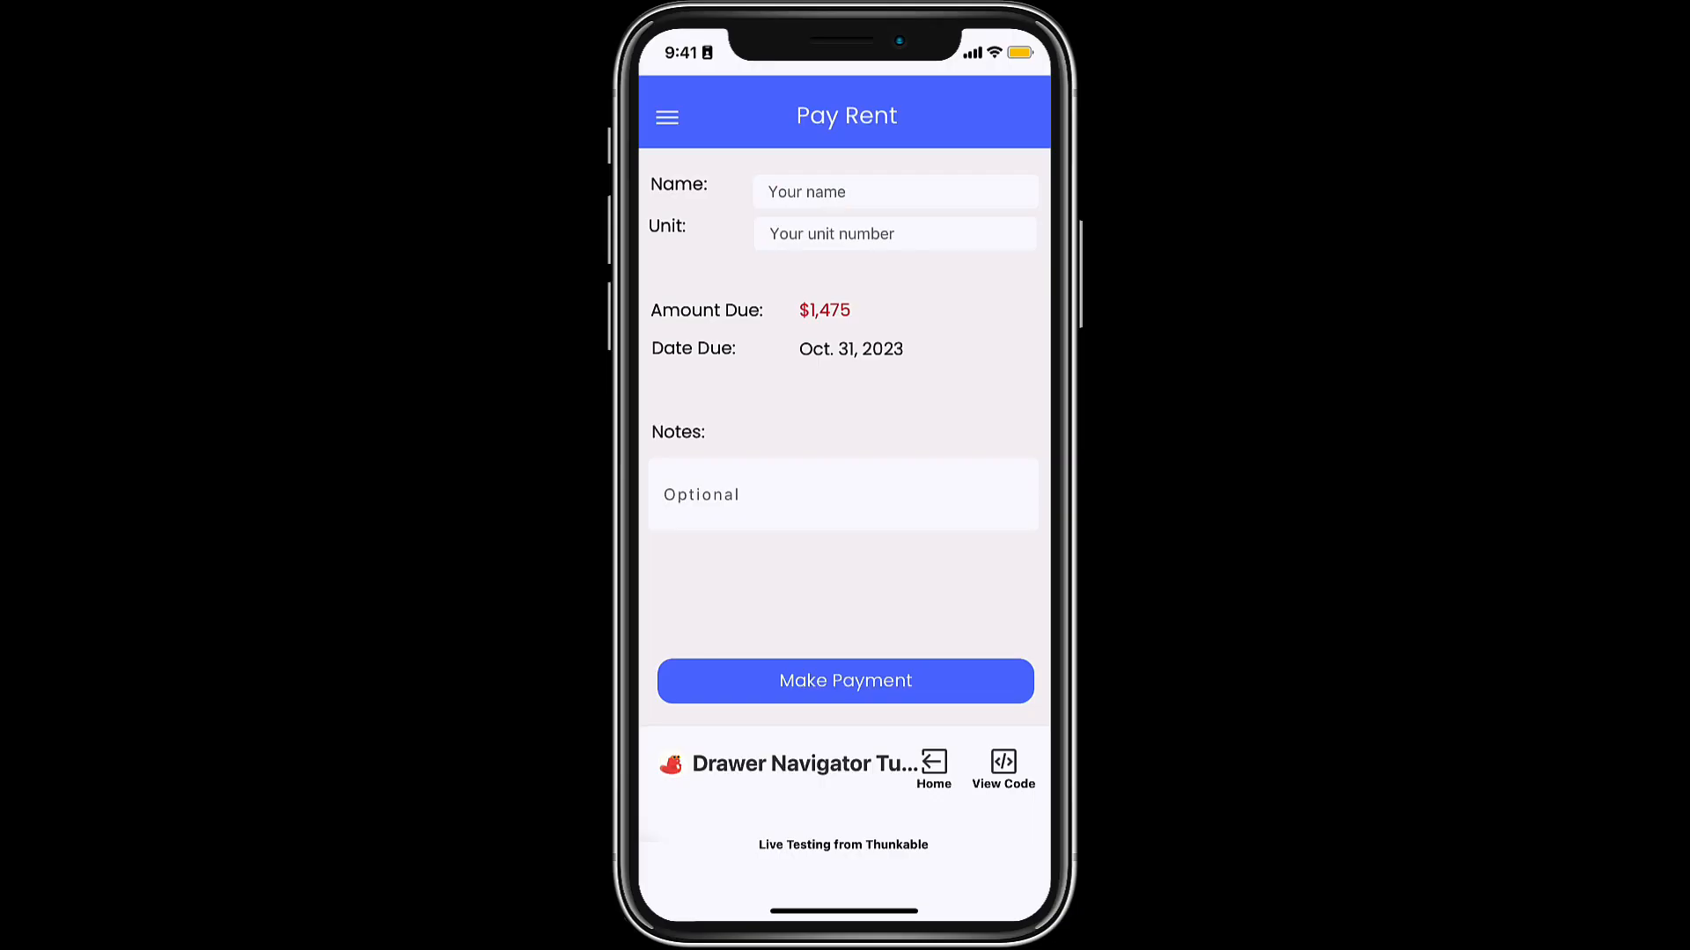
View the Pay Rent screen in the Thunkable Live phone preview
left_click(666, 116)
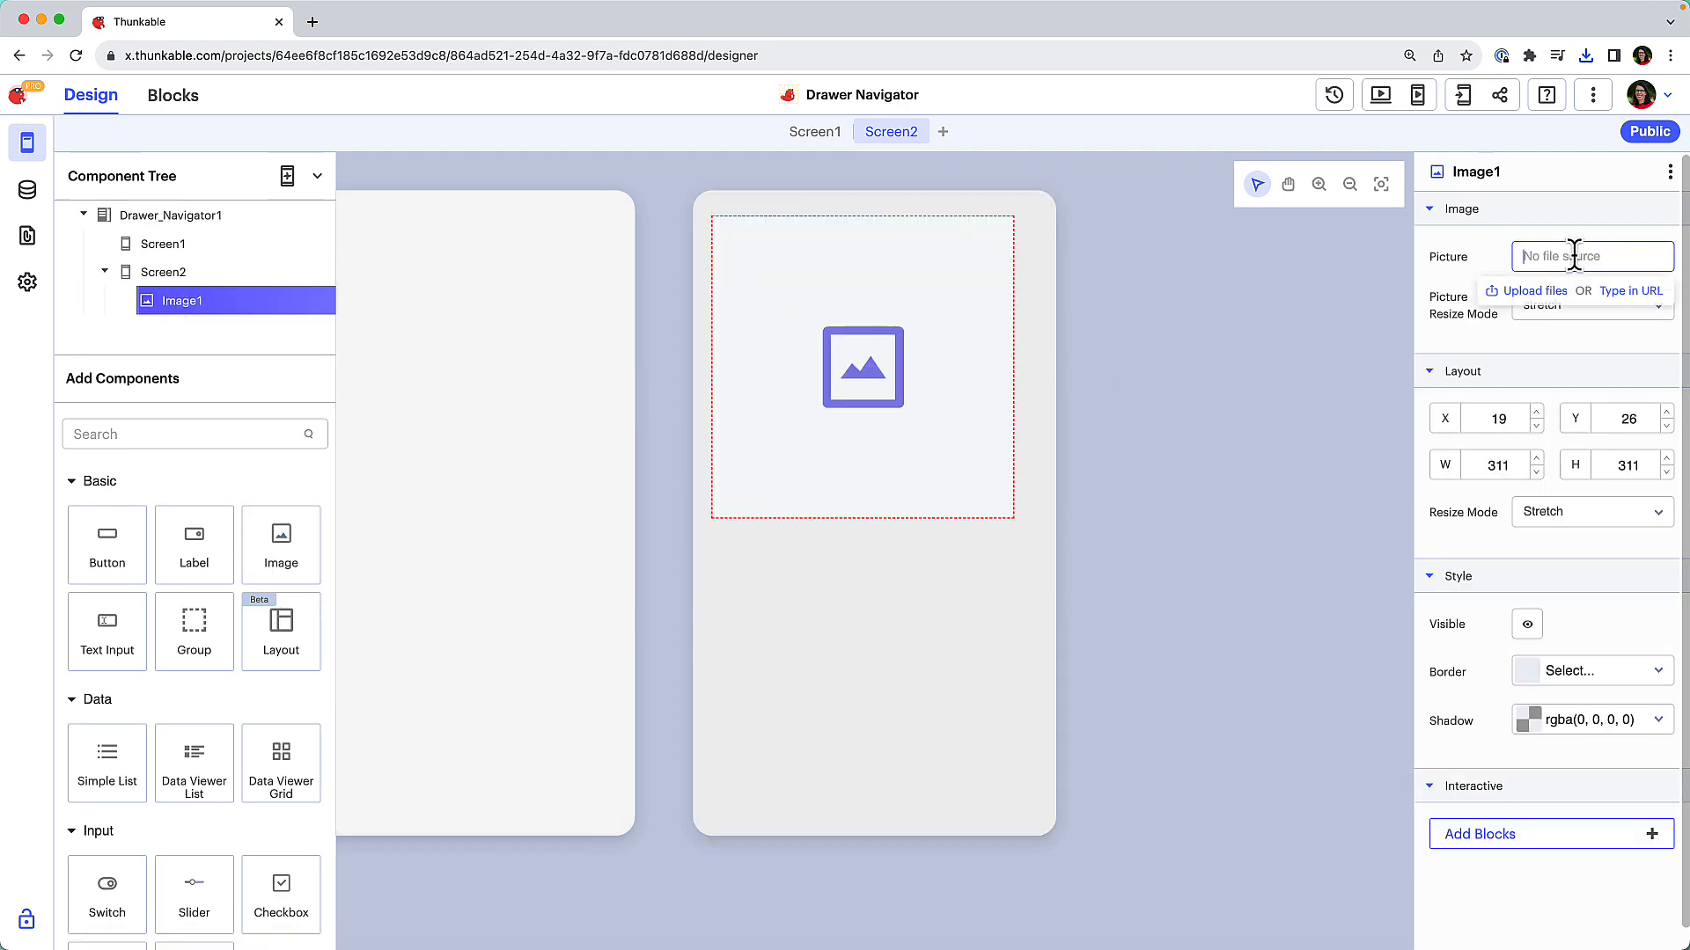
Upload hamburger-menu.webp as the picture for the screen's Image component
left_click(1531, 290)
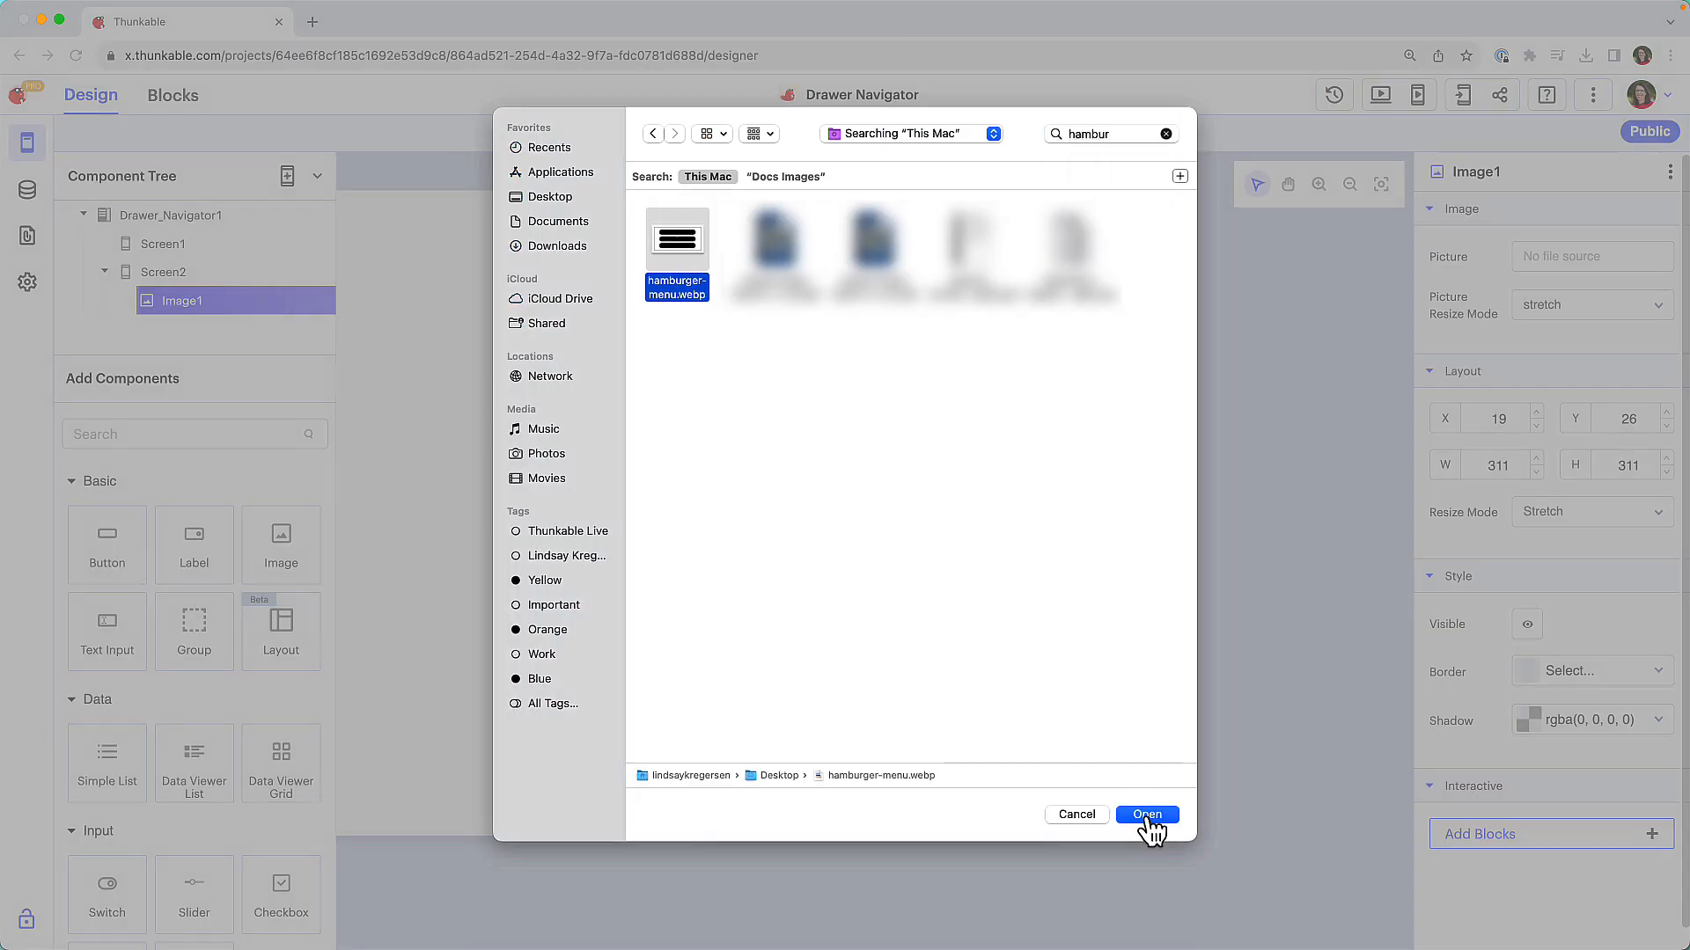
left_click(1146, 813)
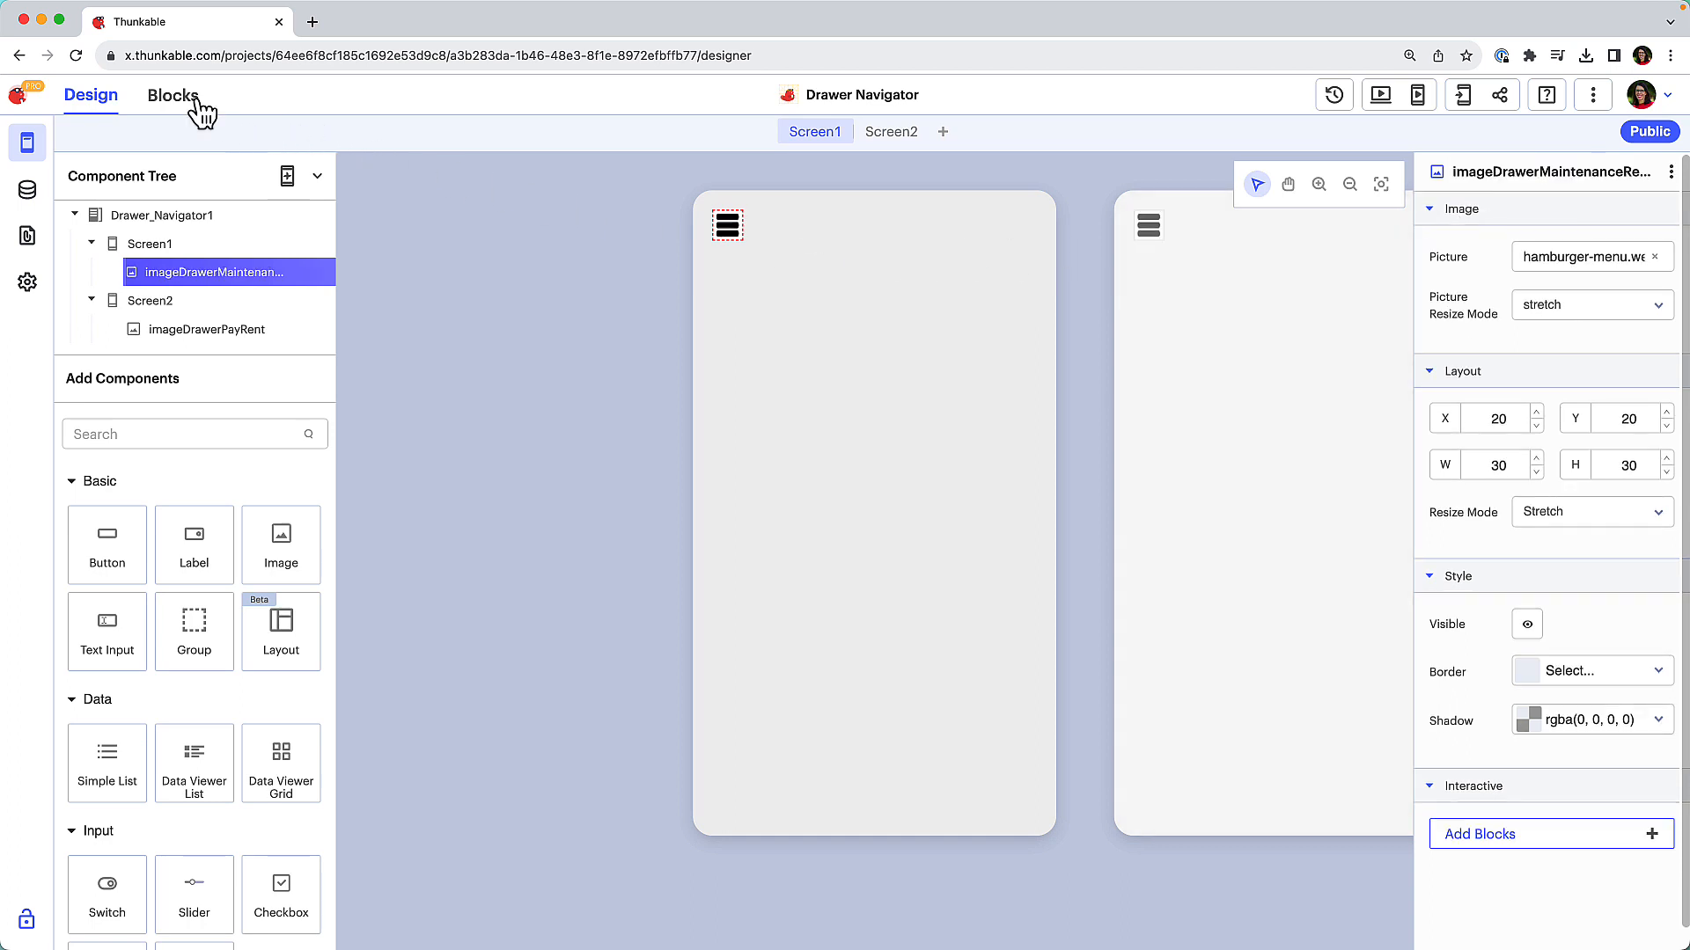
Add a ToggleDrawerMenu block for imageDrawerMaintenanceRequest clicks, then test switching to Maintenance Request
left_click(172, 95)
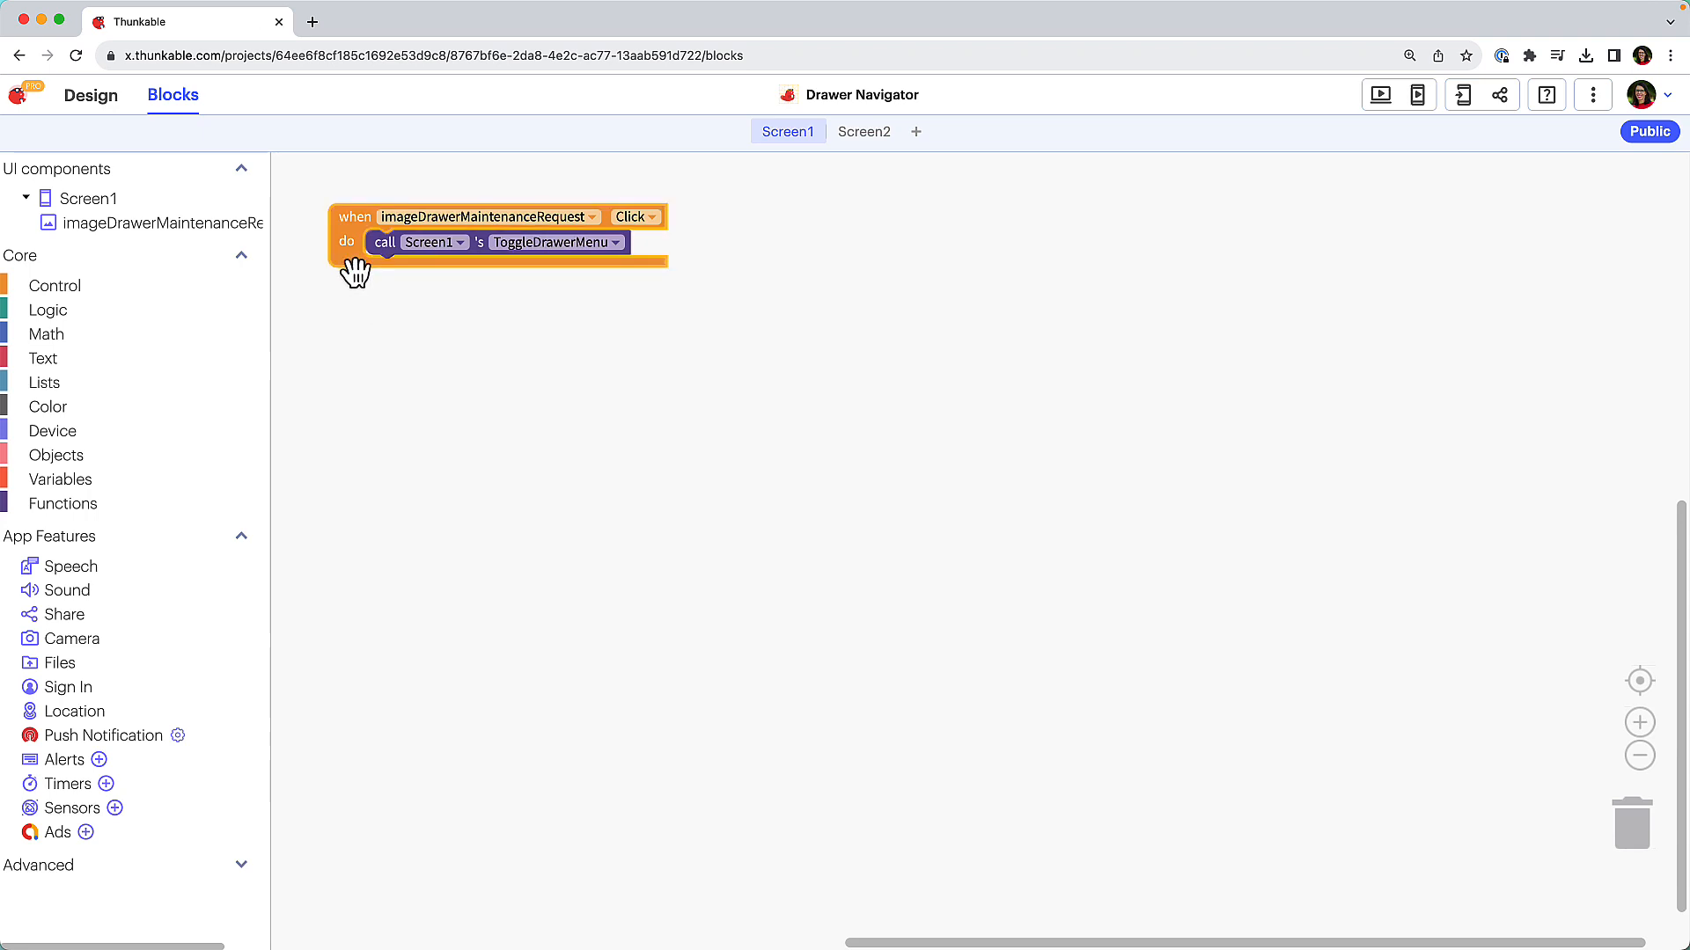
left_click(864, 131)
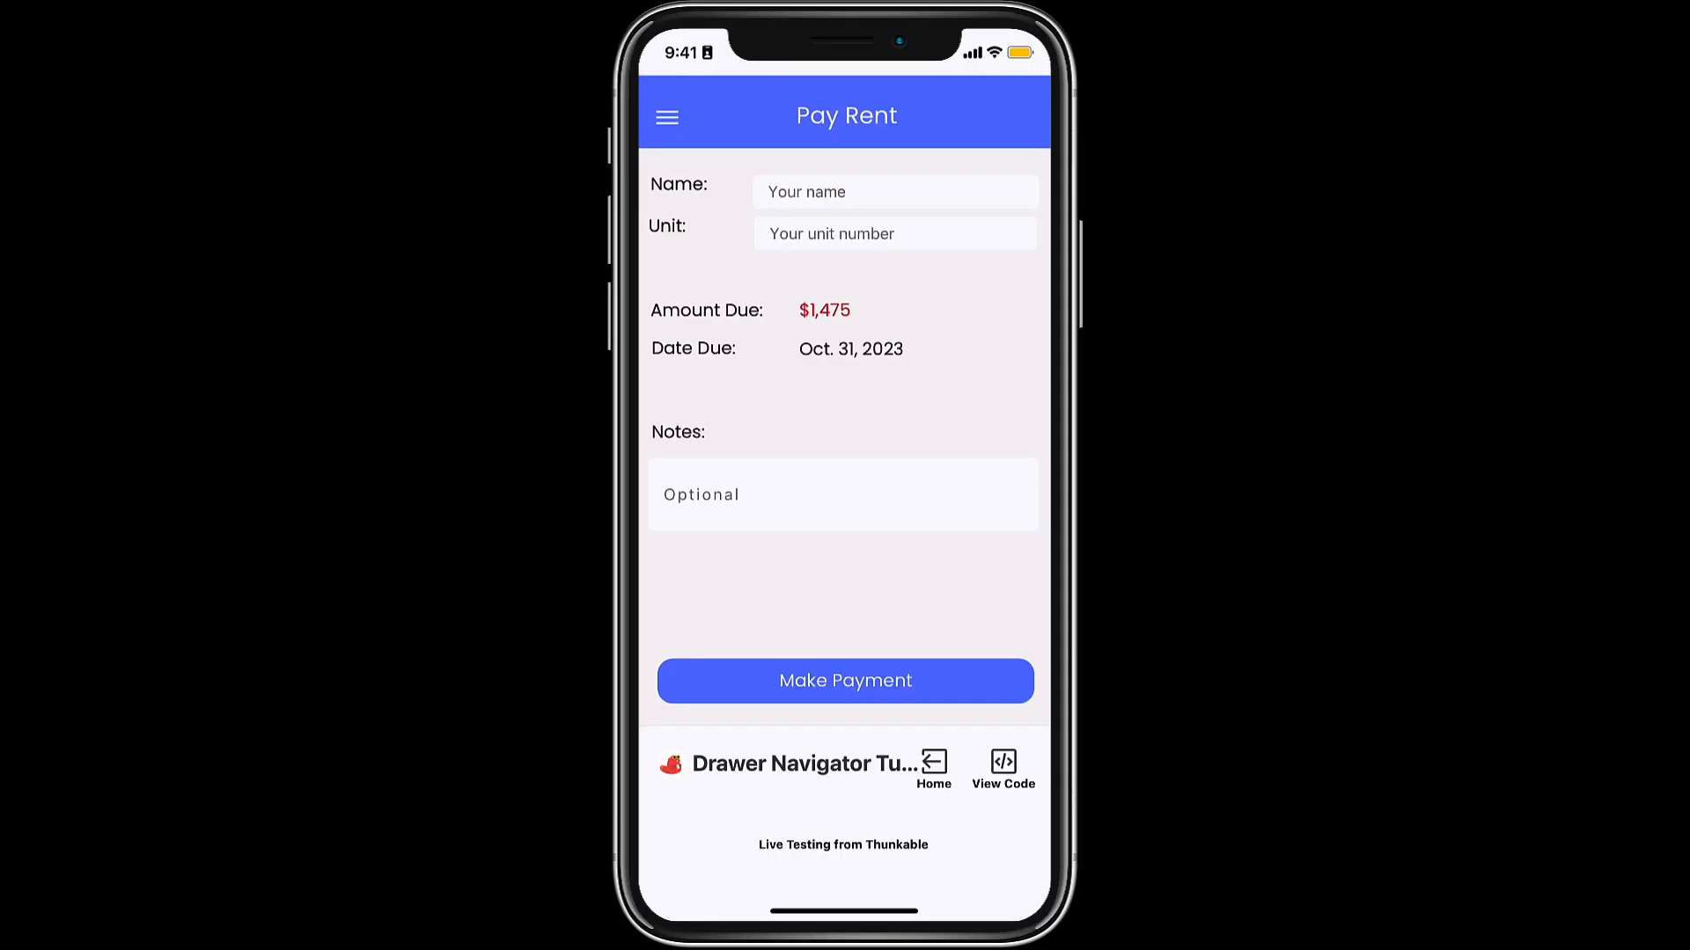
left_click(666, 117)
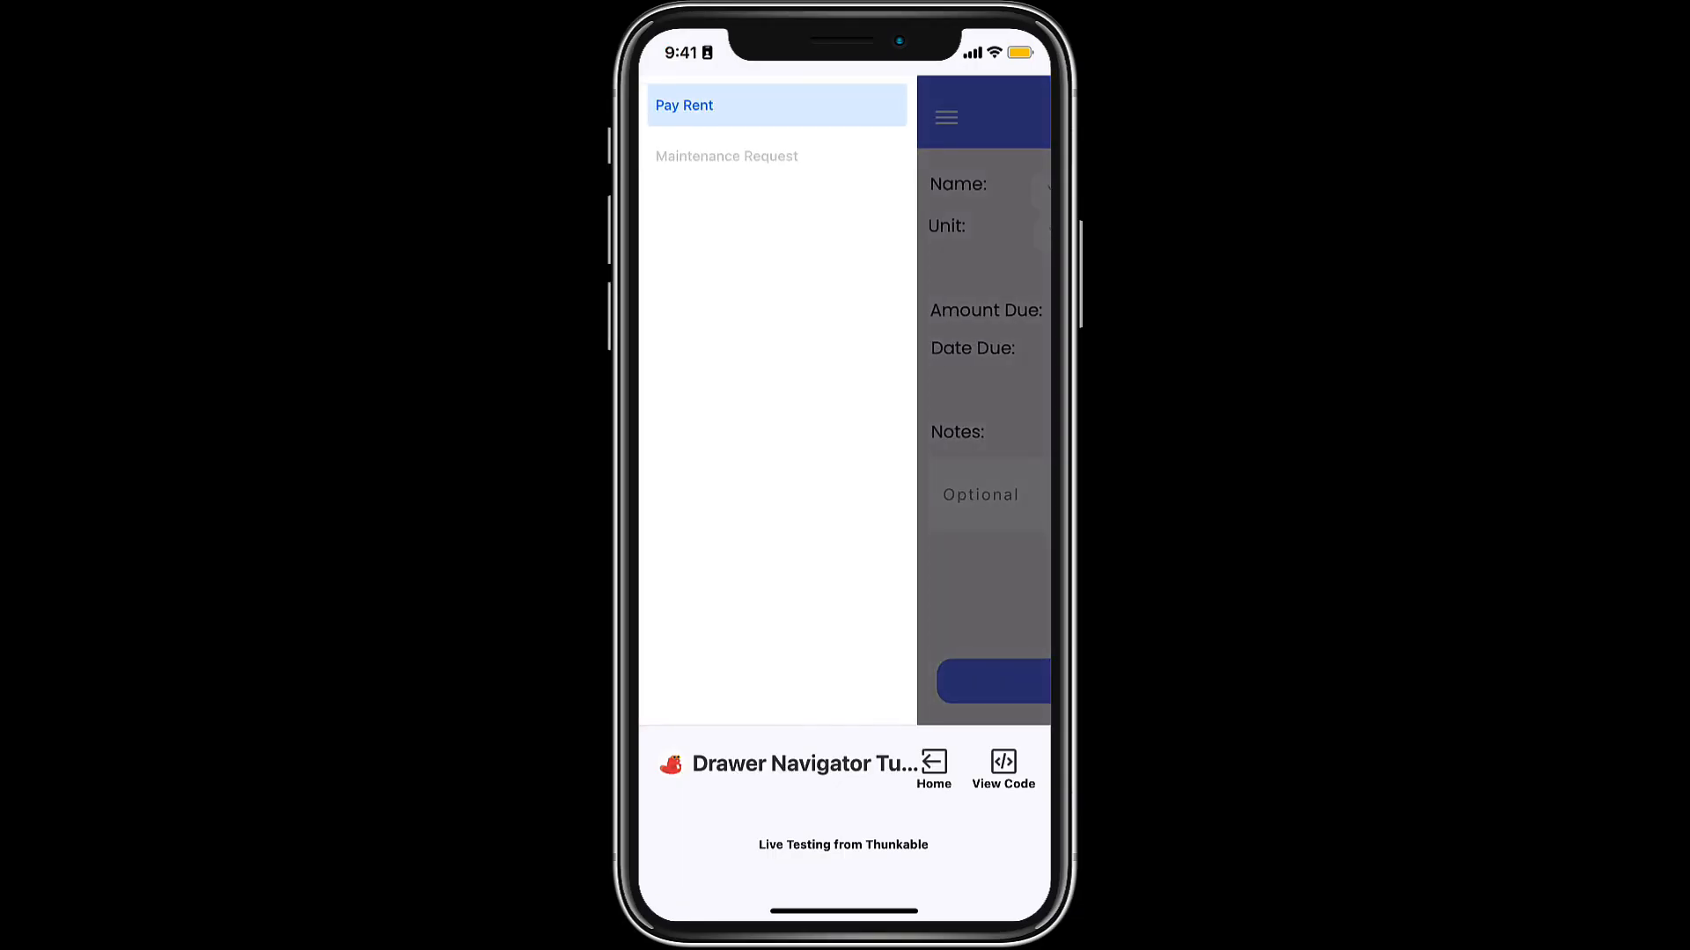
left_click(725, 155)
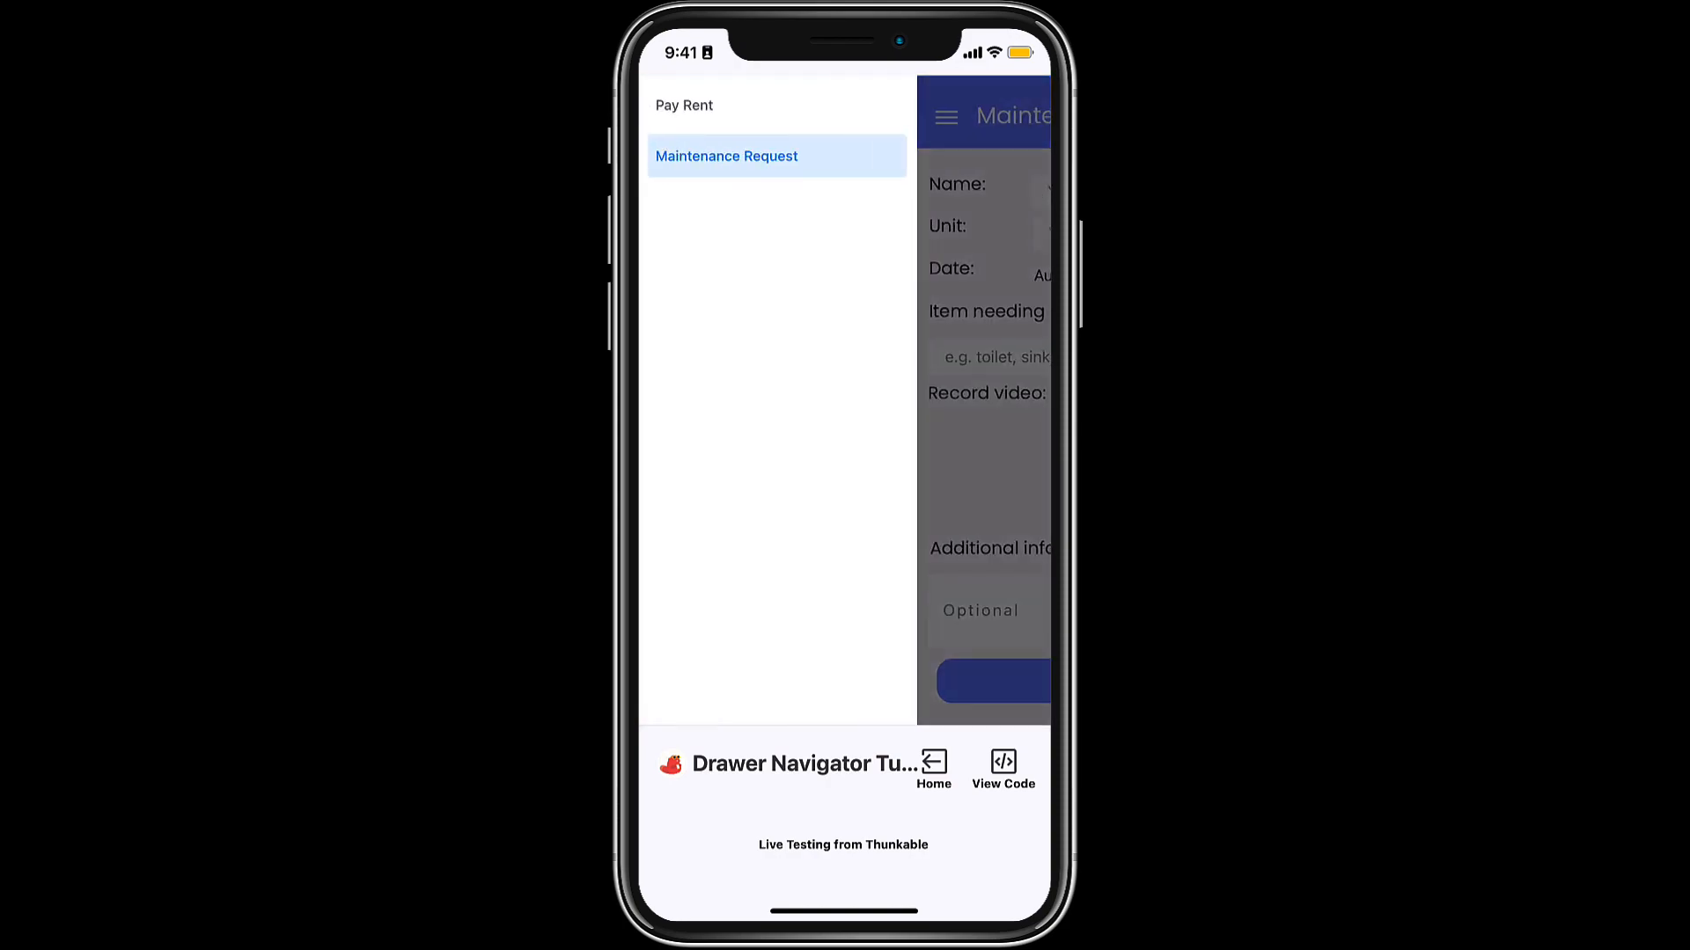